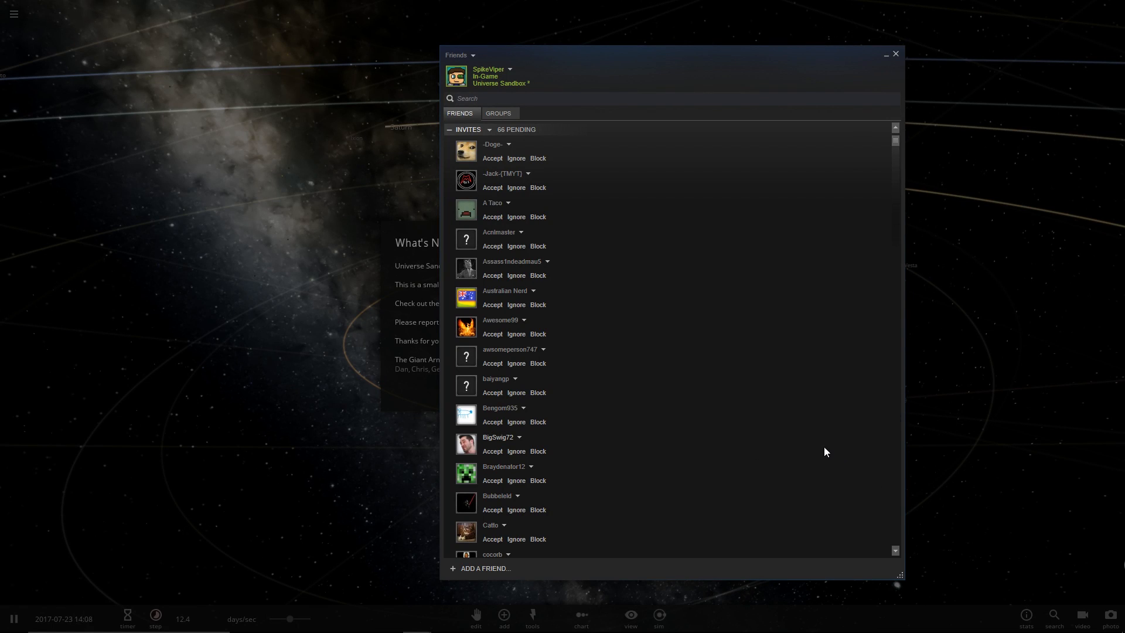
- Scroll to the end of the Steam friends list and close it
{"action": "scroll", "scroll_direction": "down", "scroll_amount": 3}
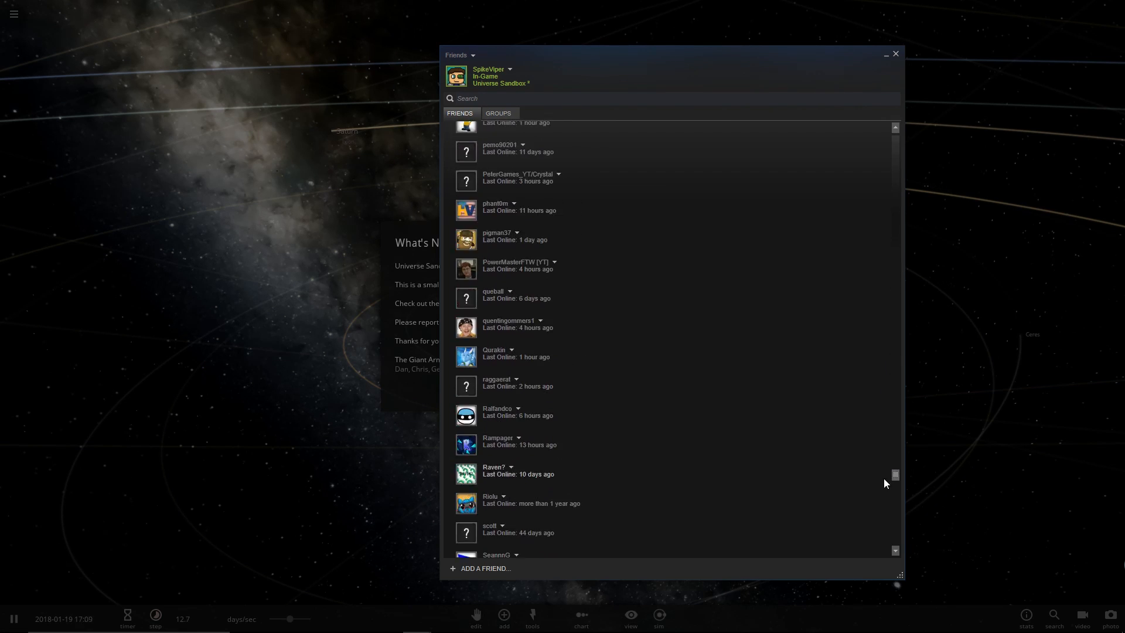
{"action": "scroll", "scroll_direction": "down", "scroll_amount": 3}
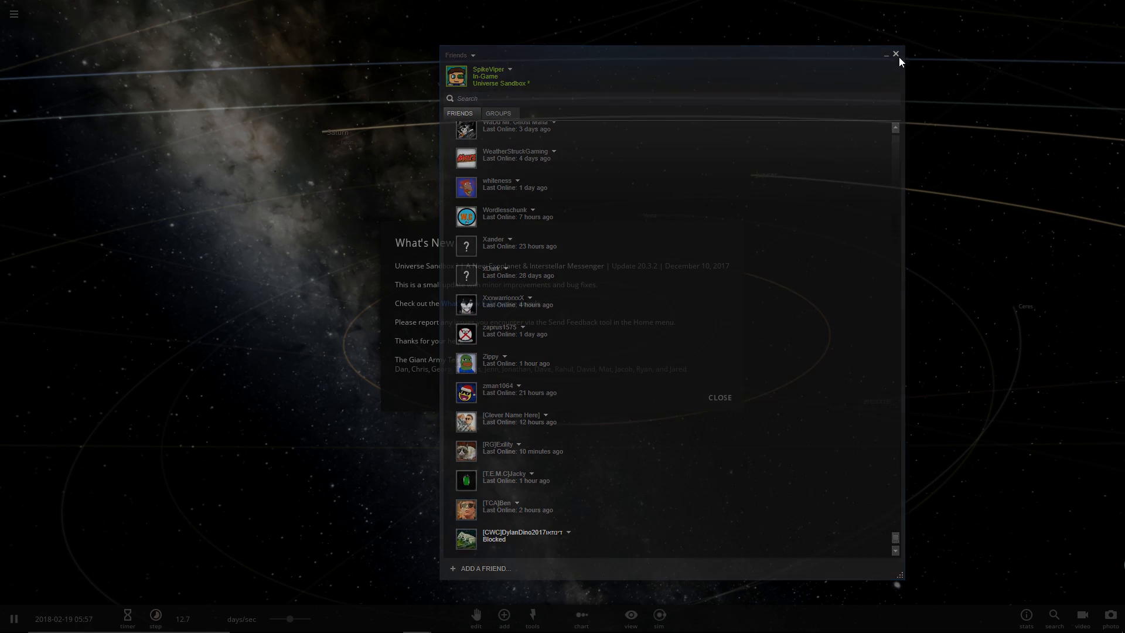
{"action": "left_click", "coordinate": [895, 53]}
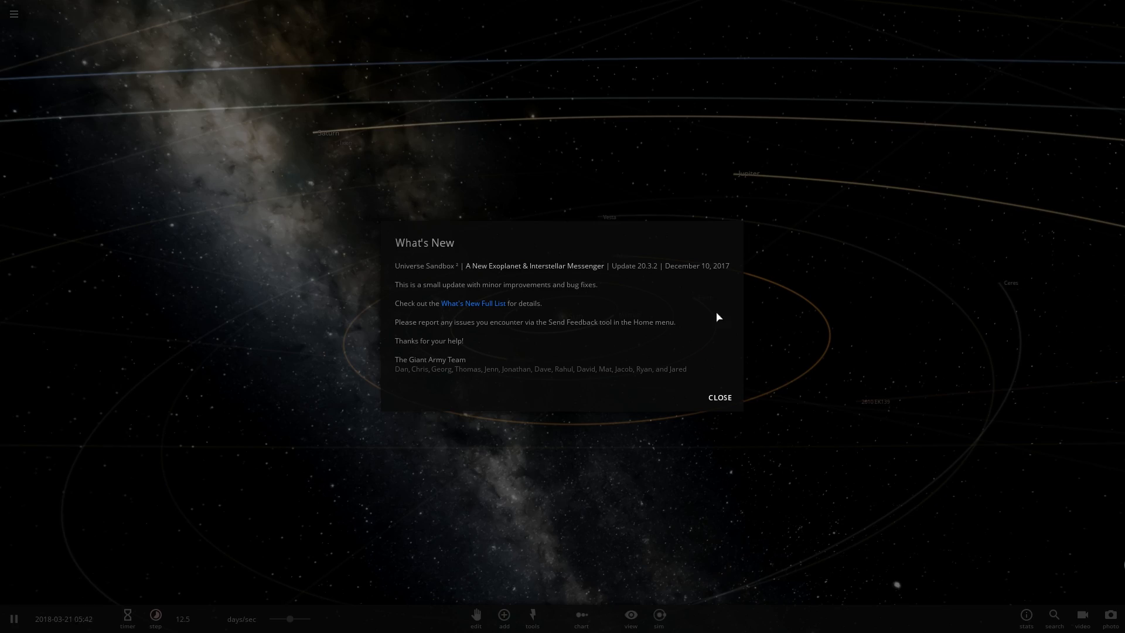
- Dismiss the What's New notice and open the hamburger main menu
{"action": "left_click", "coordinate": [719, 398]}
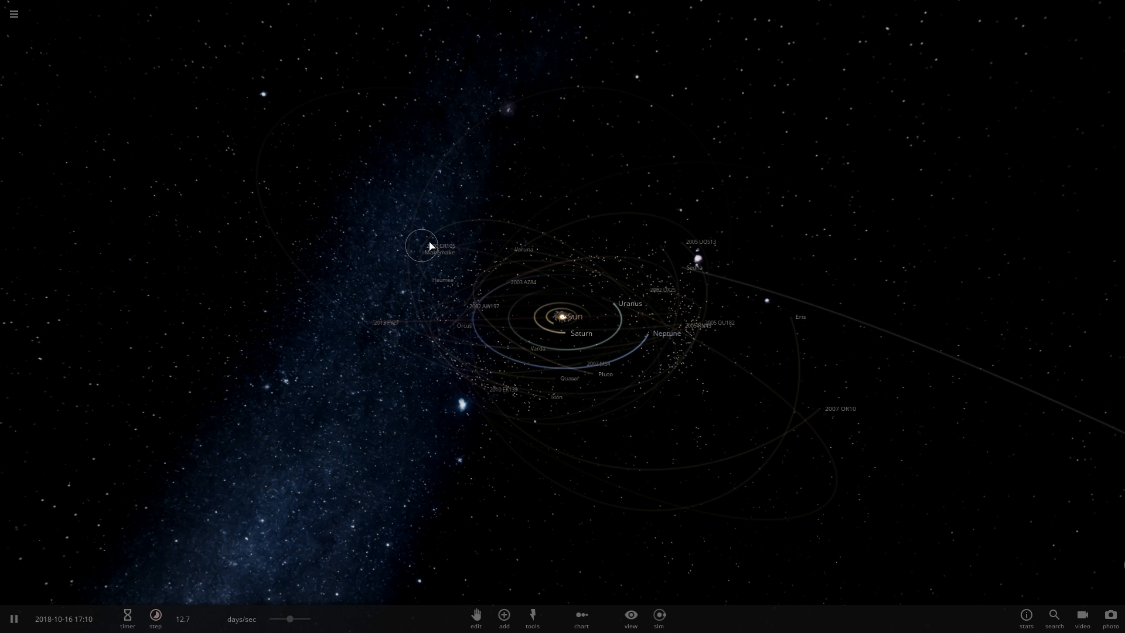
{"action": "left_click", "coordinate": [14, 14]}
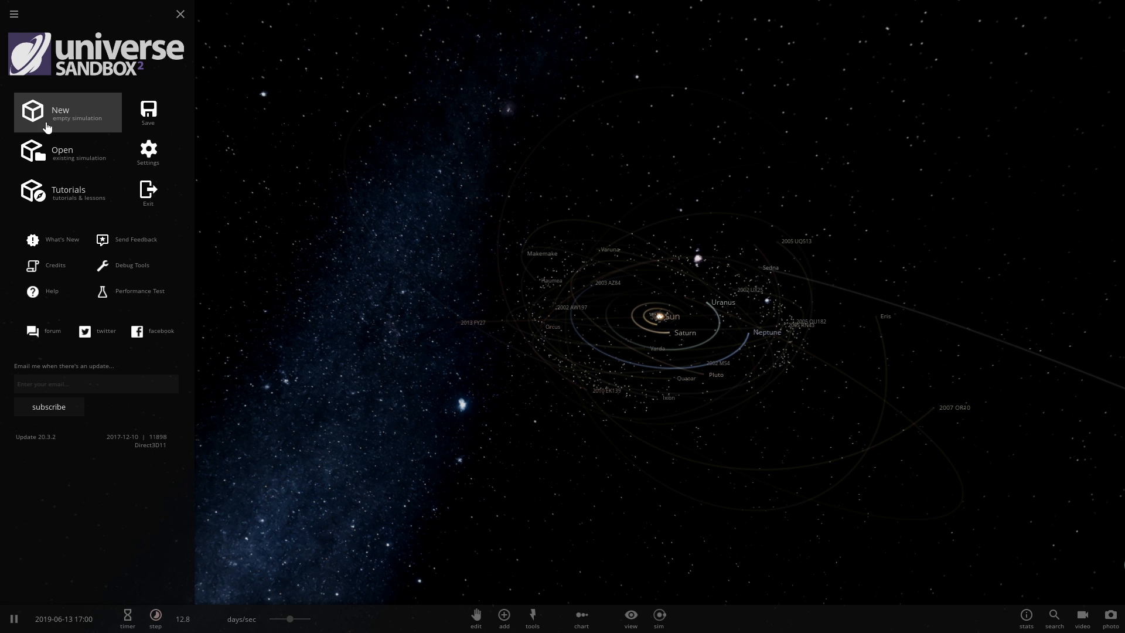
- Create a new empty simulation and place Earth from the planets row
{"action": "left_click", "coordinate": [67, 112]}
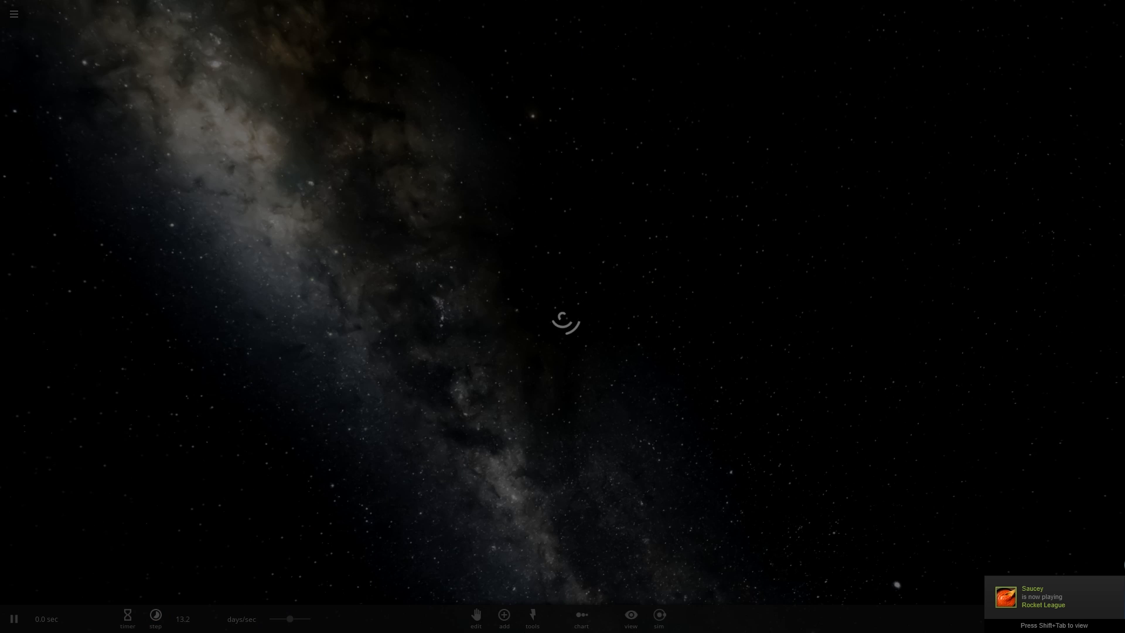
{"action": "left_click", "coordinate": [503, 630]}
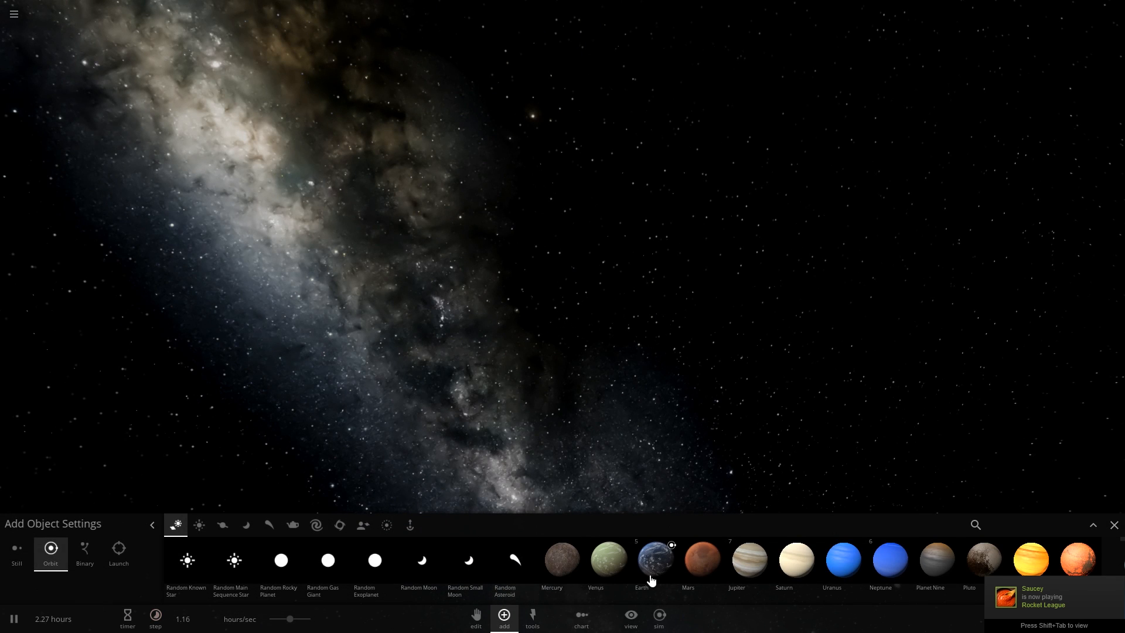
{"action": "left_click", "coordinate": [652, 560]}
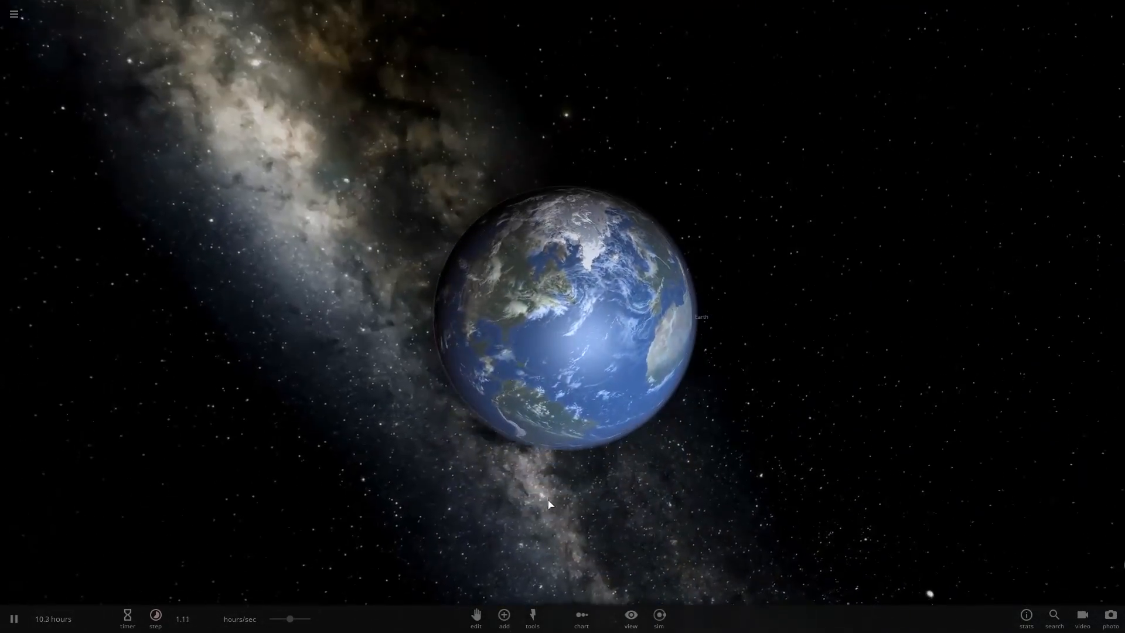
{"action": "left_click", "coordinate": [503, 618]}
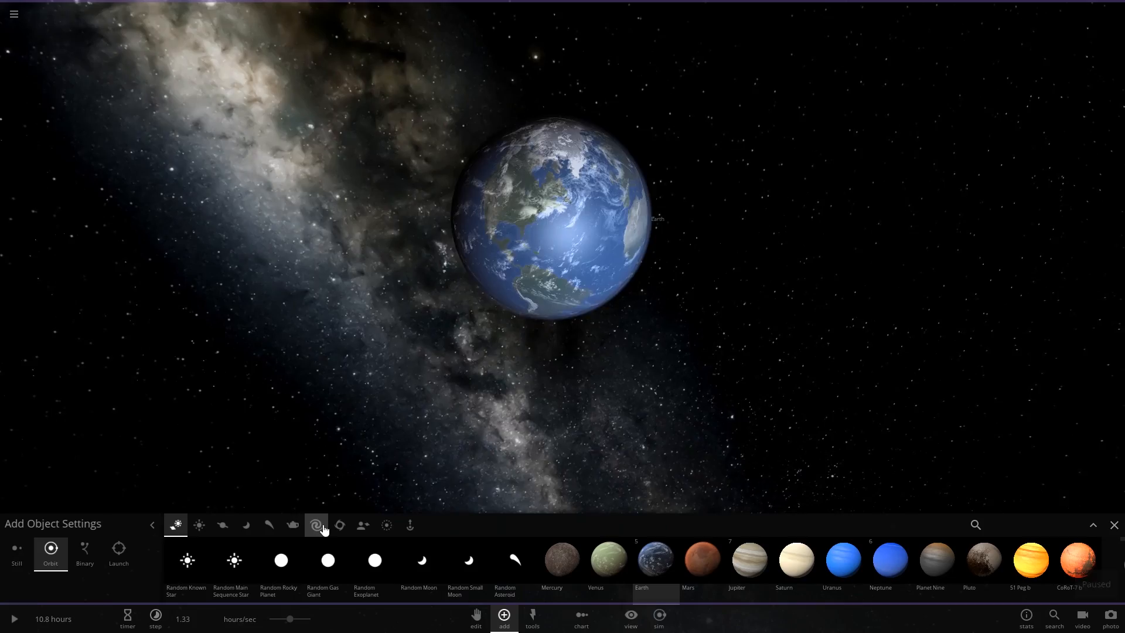
- Place a Bowling Ball from the toys category beside Earth, then open Earth's Basic properties
{"action": "left_click", "coordinate": [292, 524]}
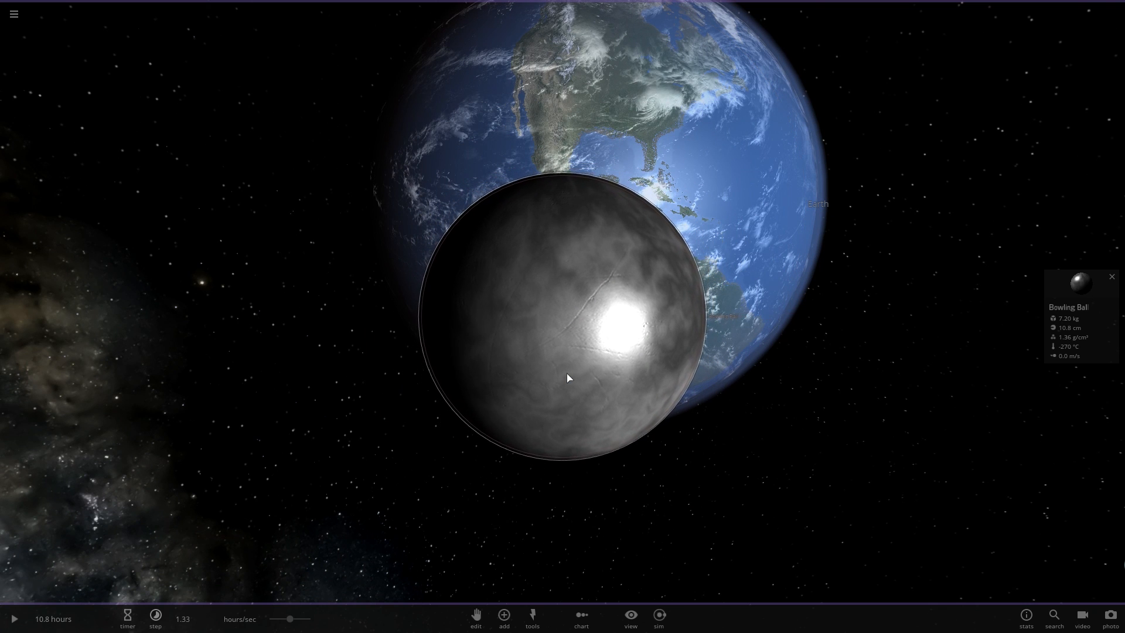
{"action": "left_click", "coordinate": [19, 618]}
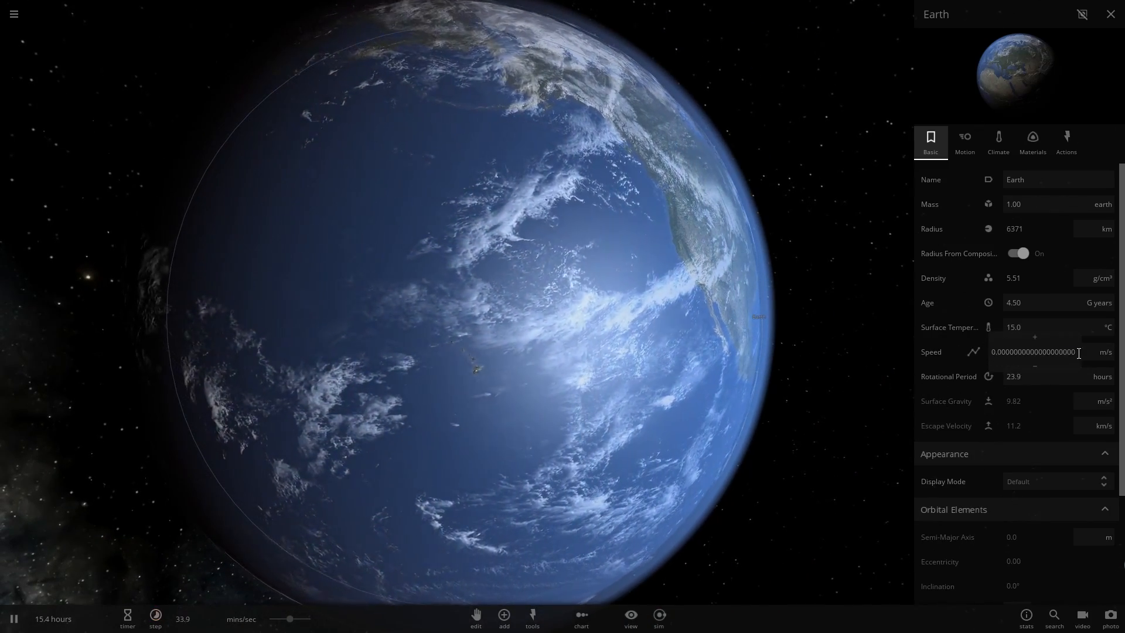
- Apply Earth's speed edit, close its properties, and show the toys catalogue in Still mode
{"action": "triple_click", "coordinate": [1035, 352]}
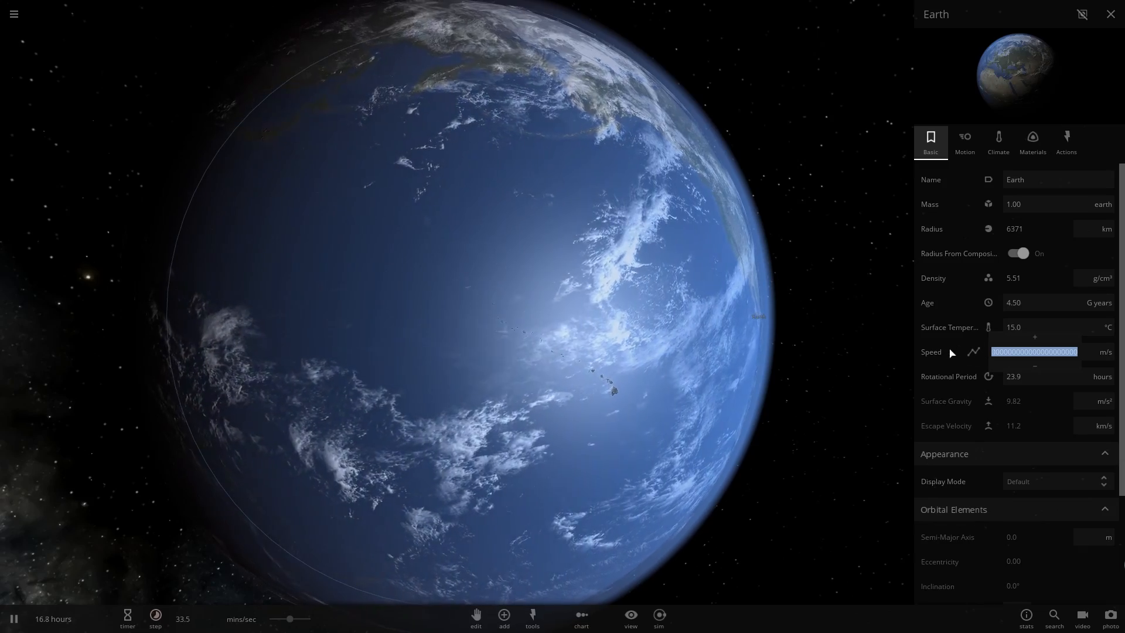
{"action": "left_click", "coordinate": [1111, 14]}
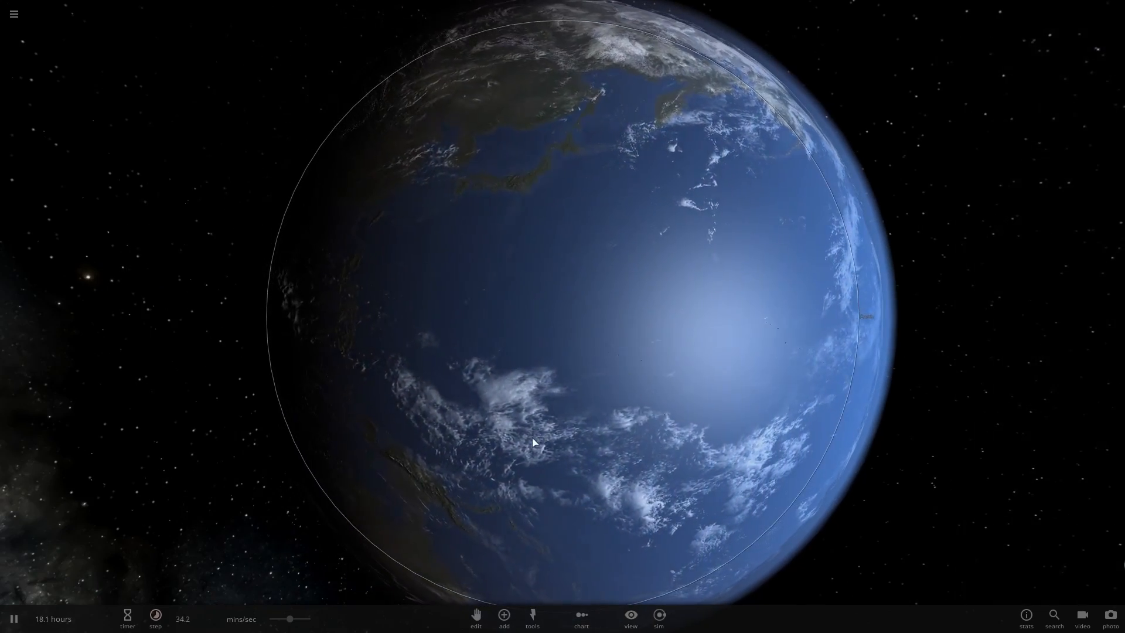
{"action": "left_click", "coordinate": [503, 617]}
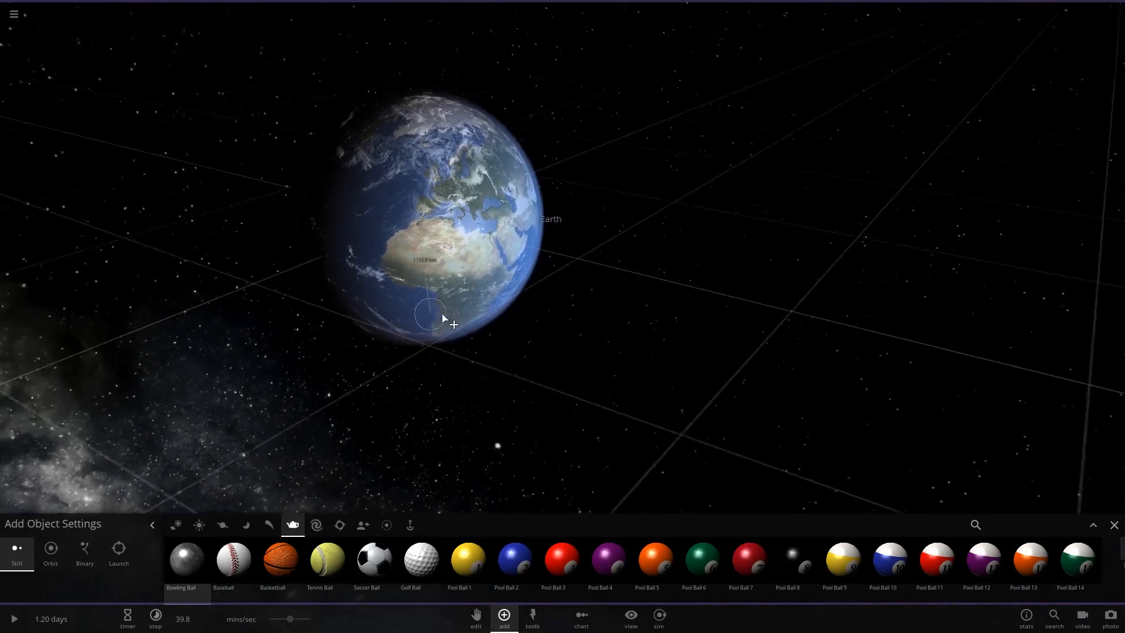
- Drag a Bowling Ball into place just below Earth
{"action": "left_click_drag", "start_coordinate": [441, 319], "coordinate": [463, 348]}
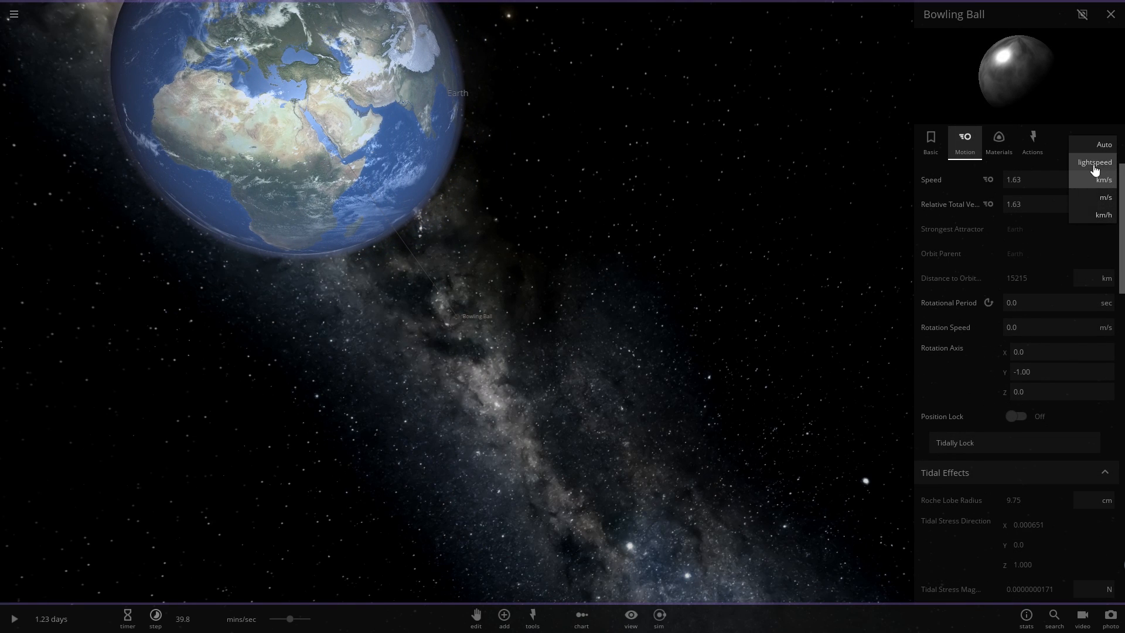
- Fire the bowling ball into Earth at 1.00 lightspeed, then view Earth's Motion properties
{"action": "left_click", "coordinate": [1095, 162]}
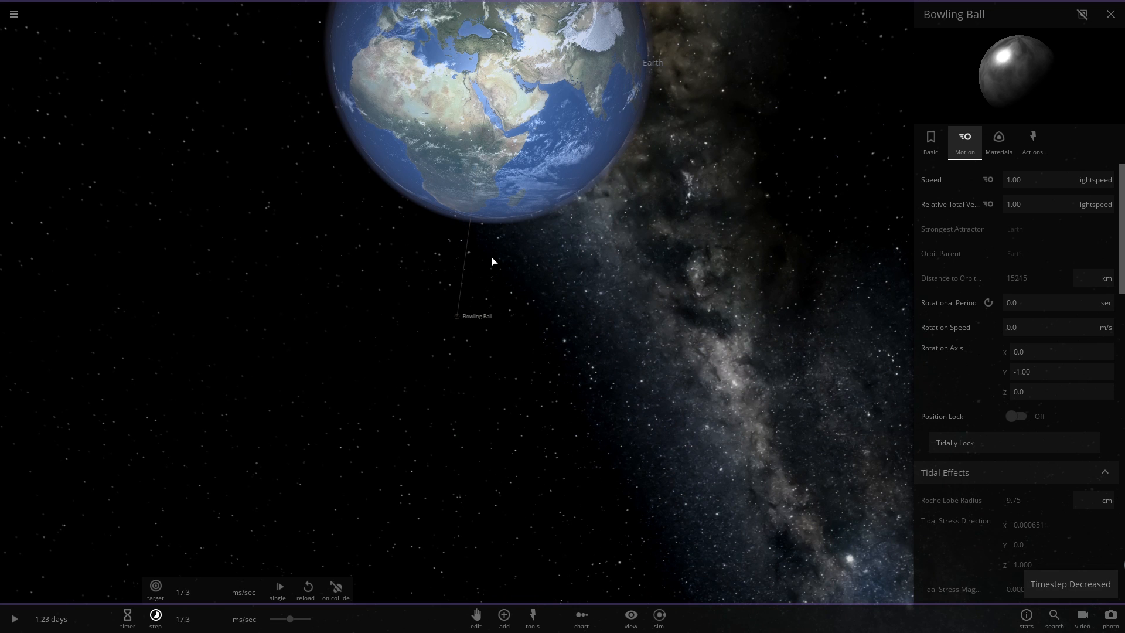
{"action": "left_click", "coordinate": [14, 618]}
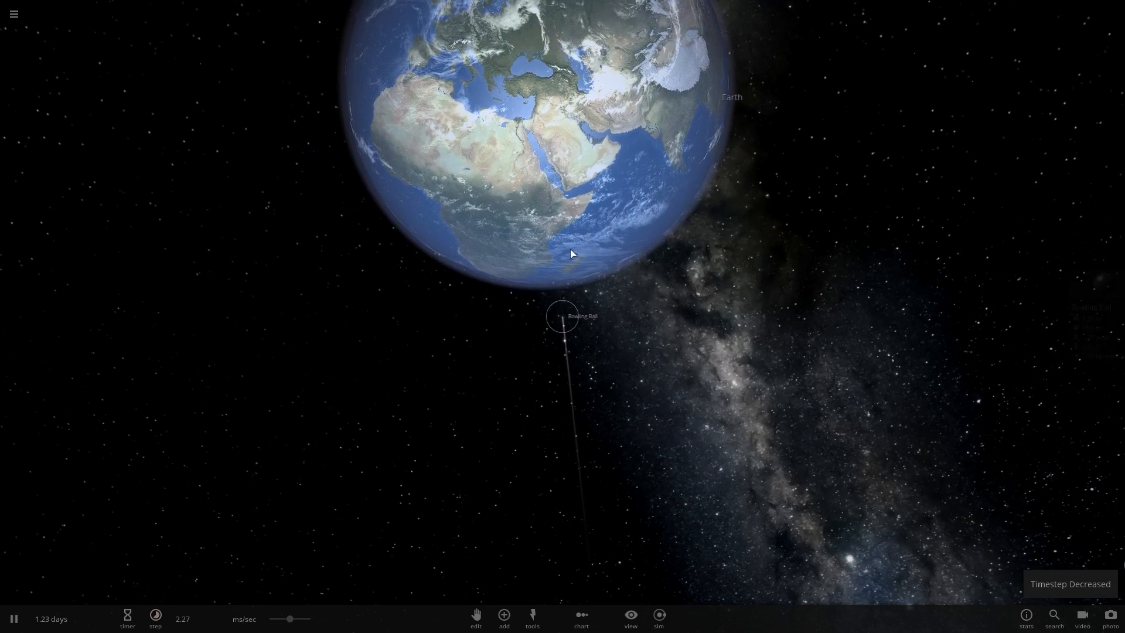
{"action": "left_click", "coordinate": [560, 316]}
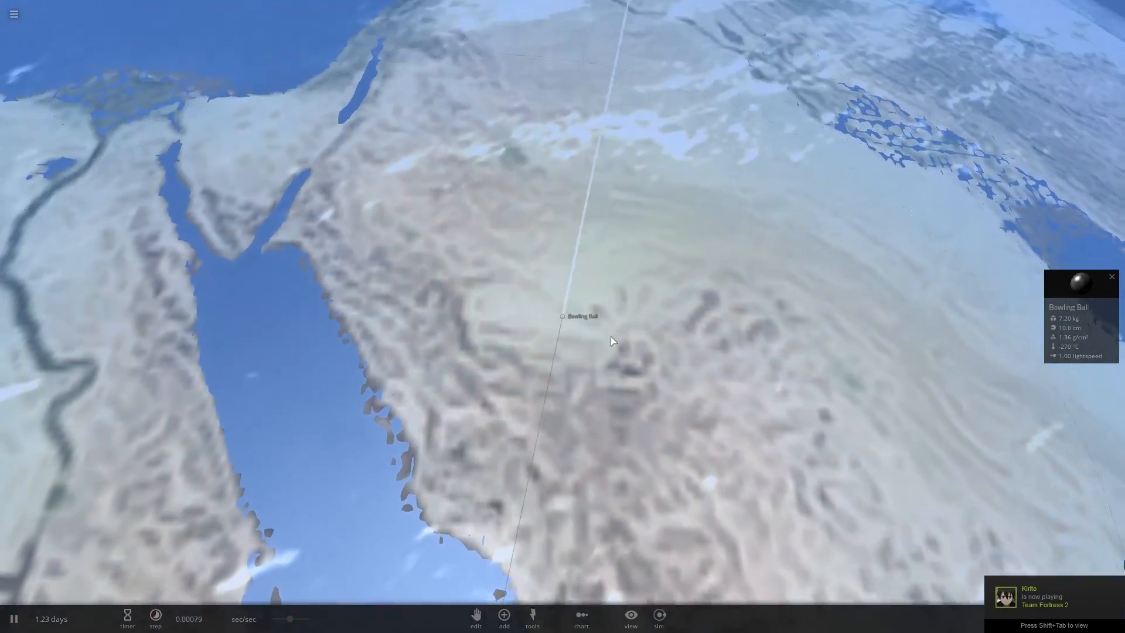
{"action": "left_click", "coordinate": [156, 619]}
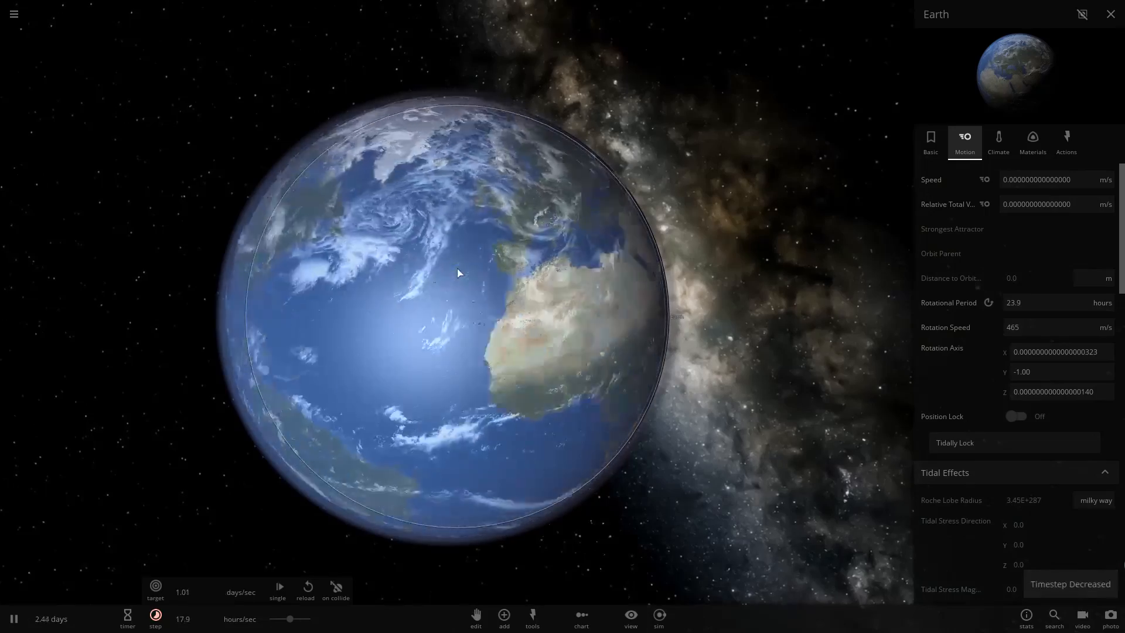
- Close Earth's properties panel, leaving the bowling ball below Earth
{"action": "left_click", "coordinate": [503, 618]}
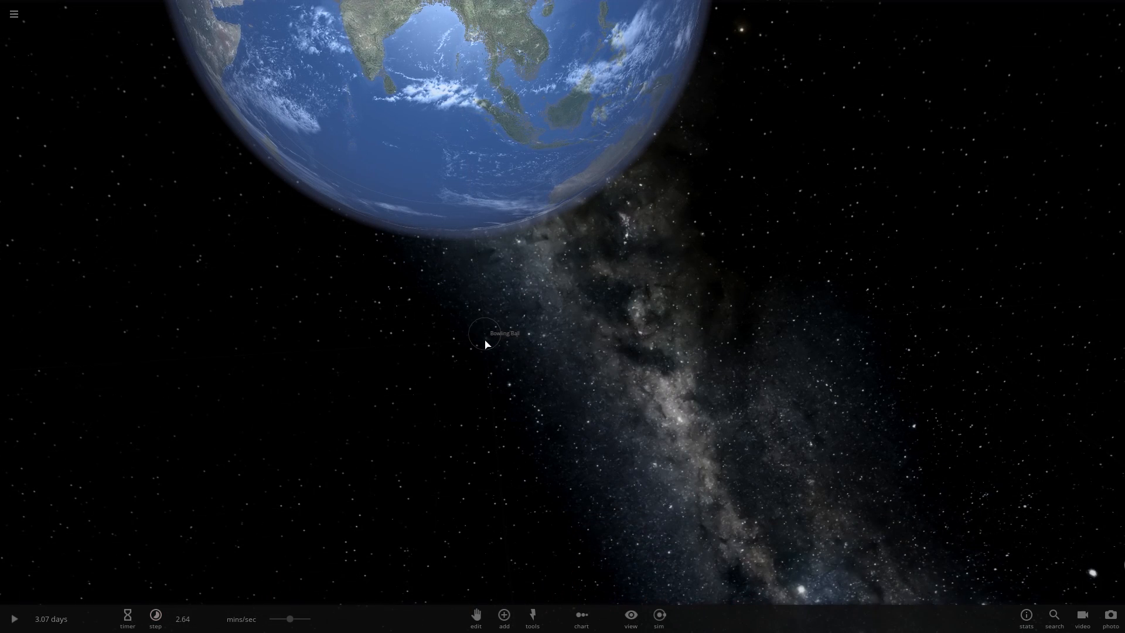
- Set the bowling ball's speed to 100000 lightspeed and close its properties
{"action": "left_click", "coordinate": [485, 333]}
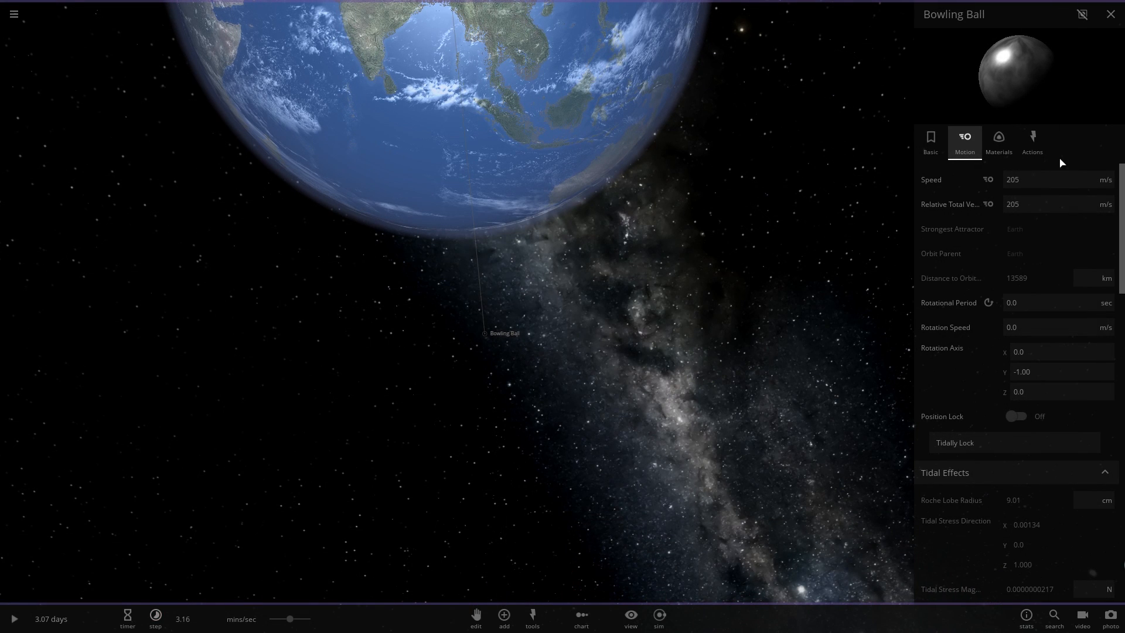
{"action": "left_click", "coordinate": [1104, 179]}
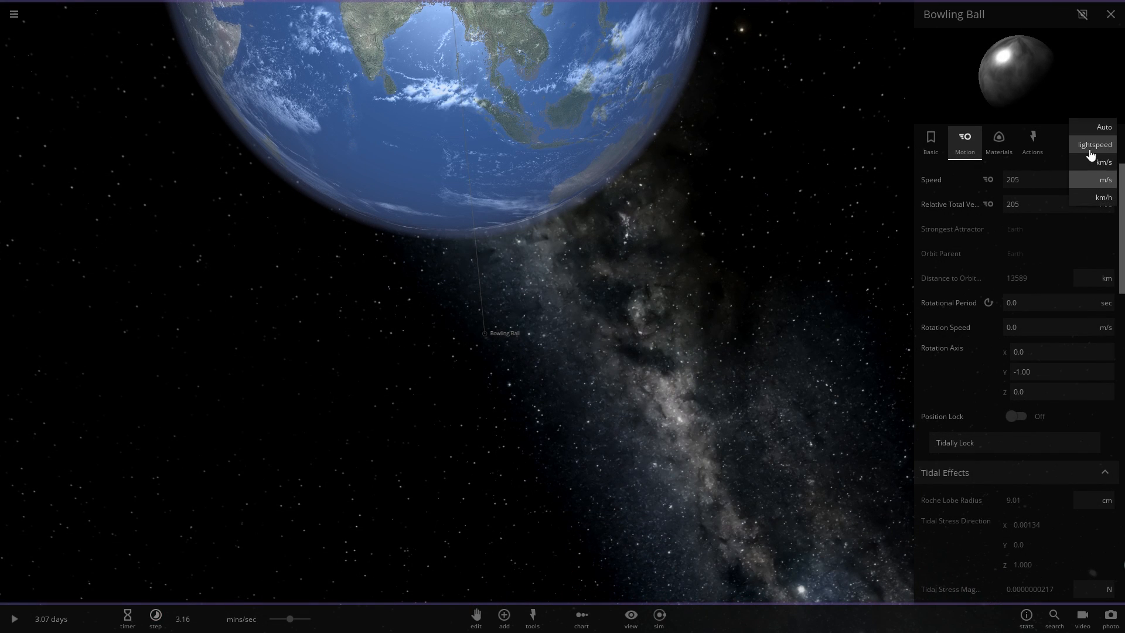
{"action": "left_click", "coordinate": [1094, 144]}
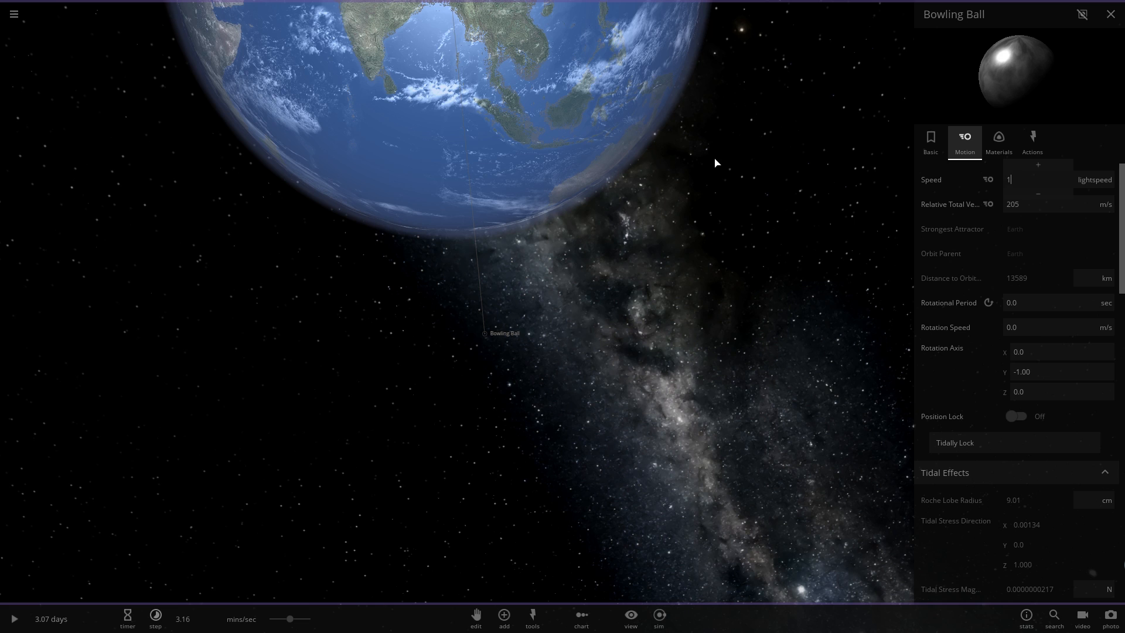
{"action": "type", "text": "10000000"}
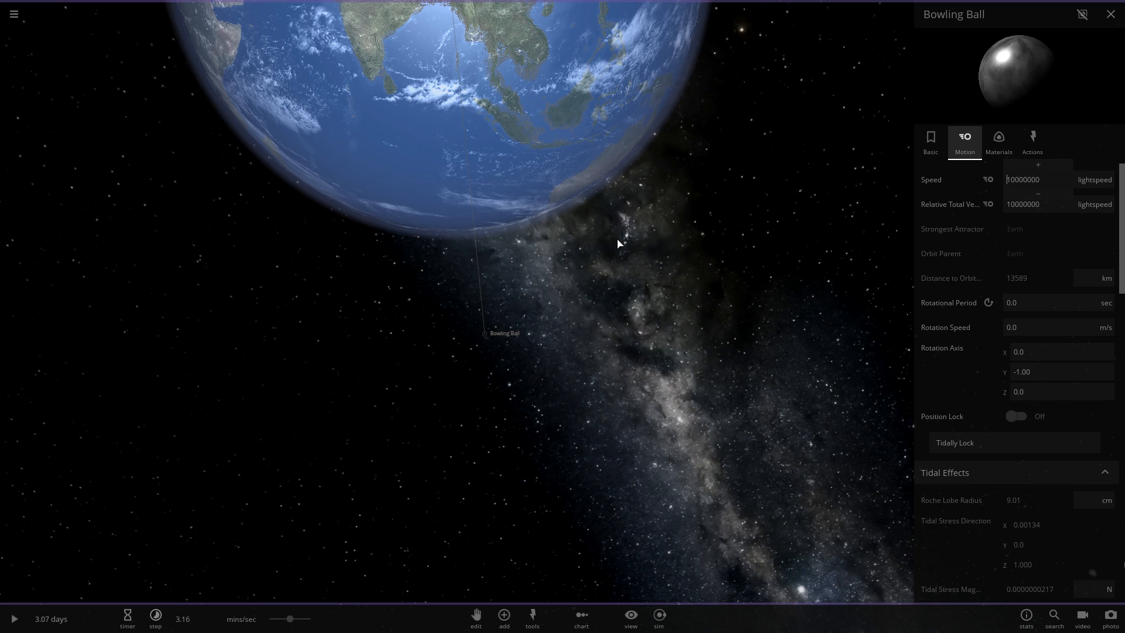
{"action": "left_click", "coordinate": [1110, 14]}
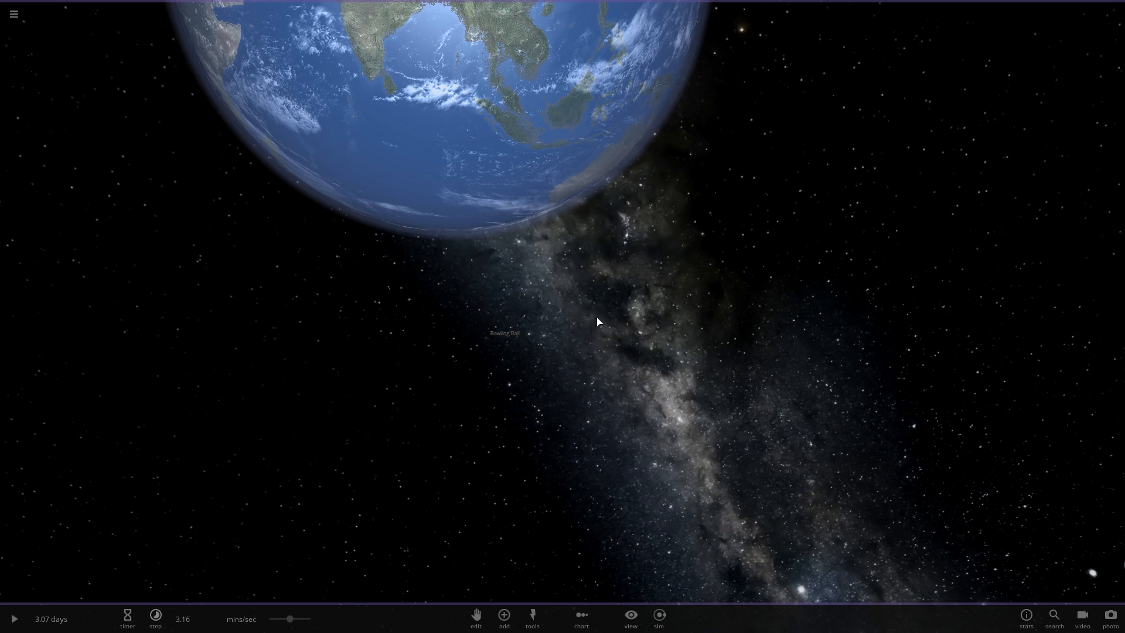
- Reduce the simulation timestep and run the impact, leaving Earth intact
{"action": "left_click", "coordinate": [155, 616]}
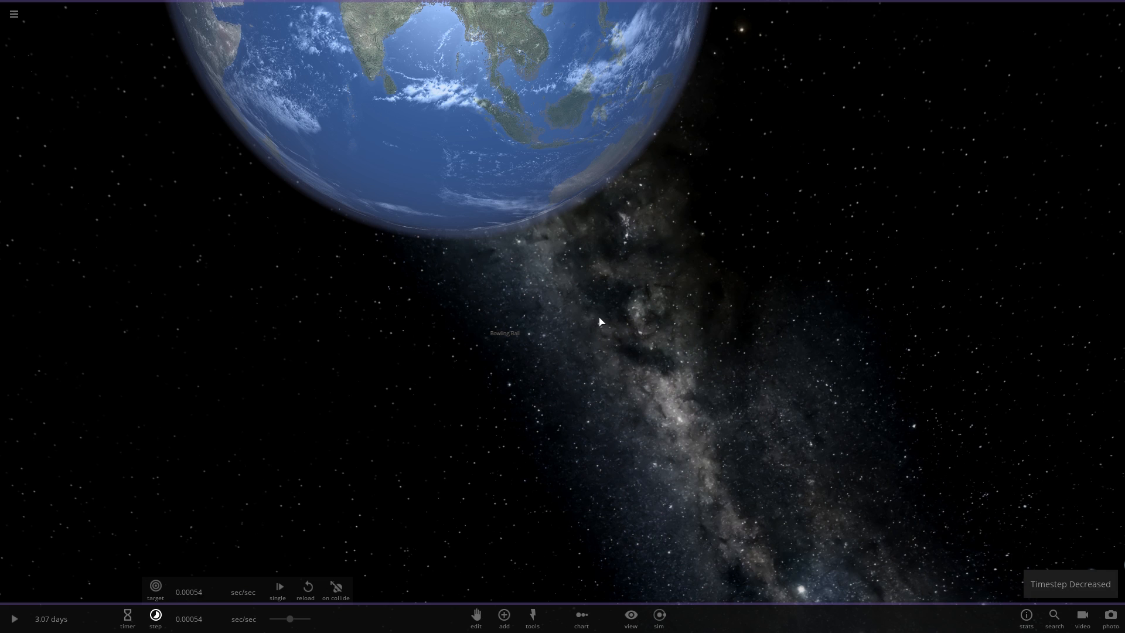
{"action": "left_click", "coordinate": [14, 619]}
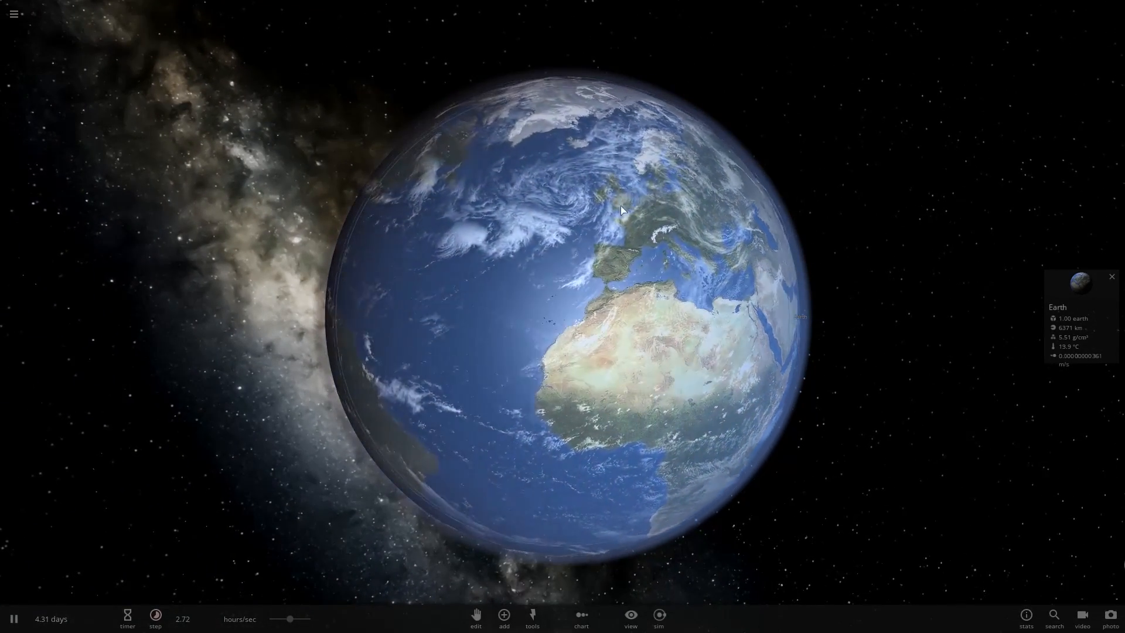
{"action": "scroll", "scroll_direction": "down", "scroll_amount": 3}
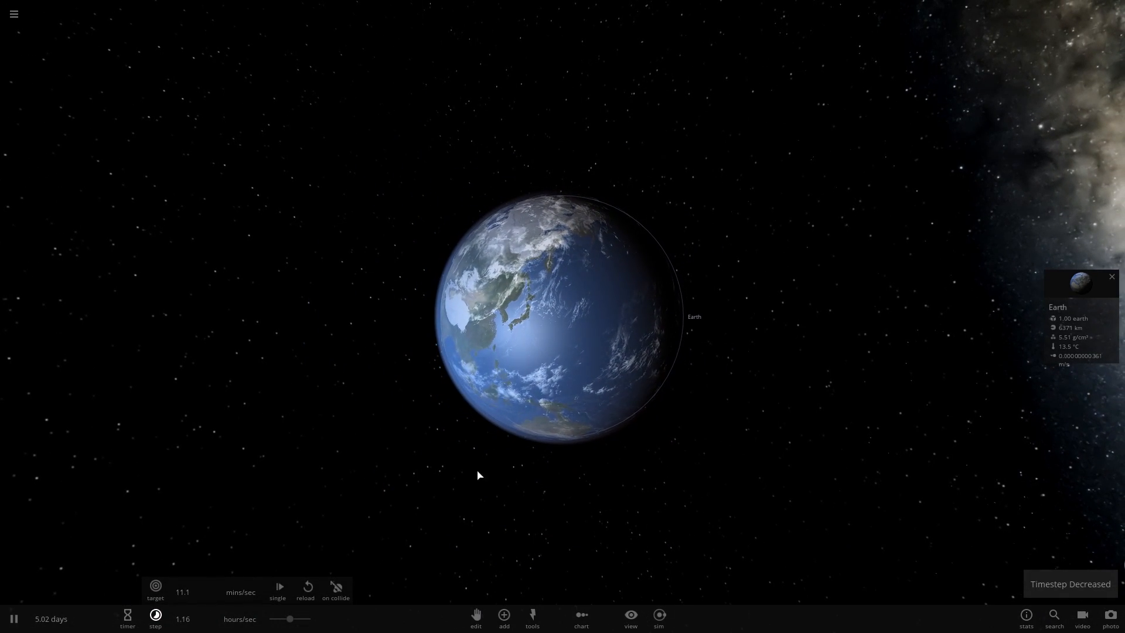
- Open the bowling ball's Motion properties, showing its 122 m/s speed
{"action": "left_click", "coordinate": [503, 620]}
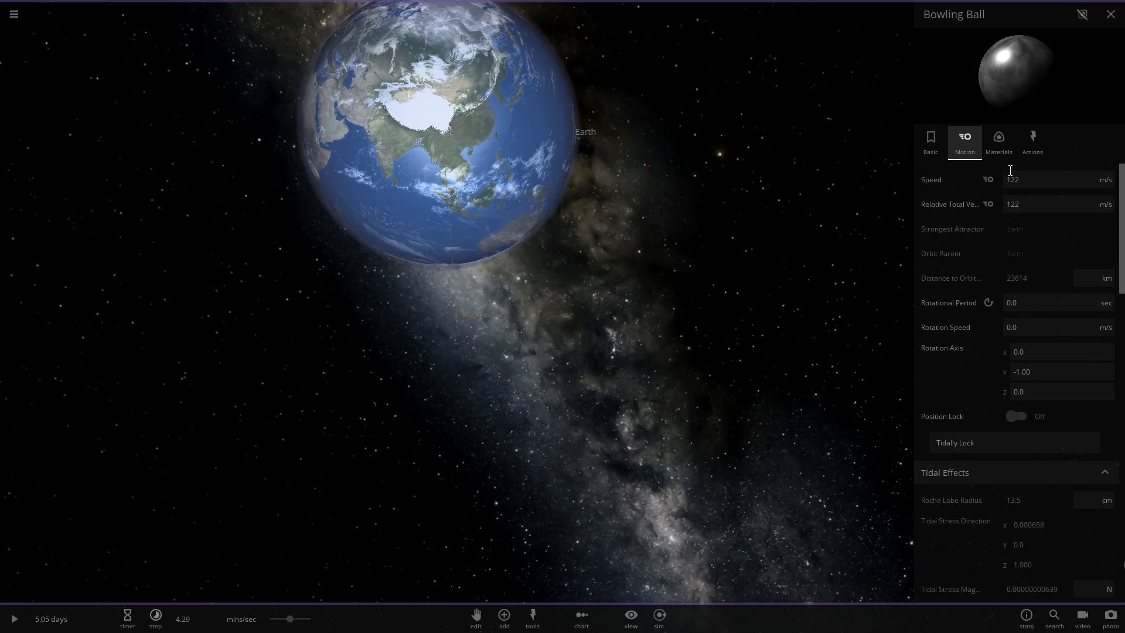
- On the Basic tab, grow the bowling ball's radius and set the unit to Earth radii (1.00 Earth)
{"action": "left_click", "coordinate": [931, 140]}
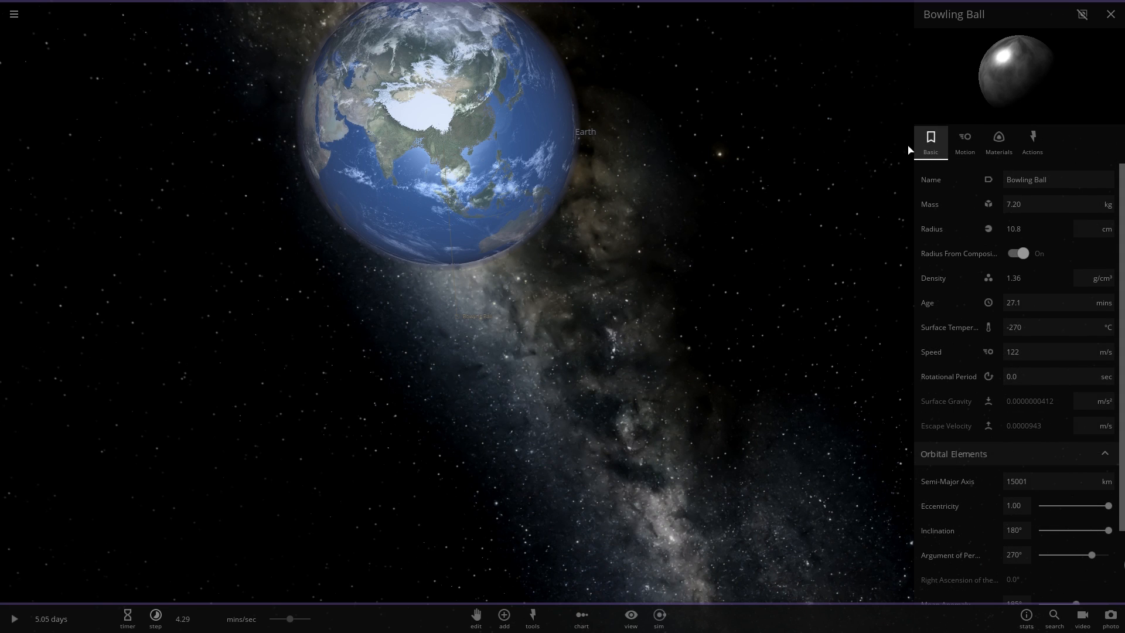
{"action": "mouse_move", "coordinate": [608, 256]}
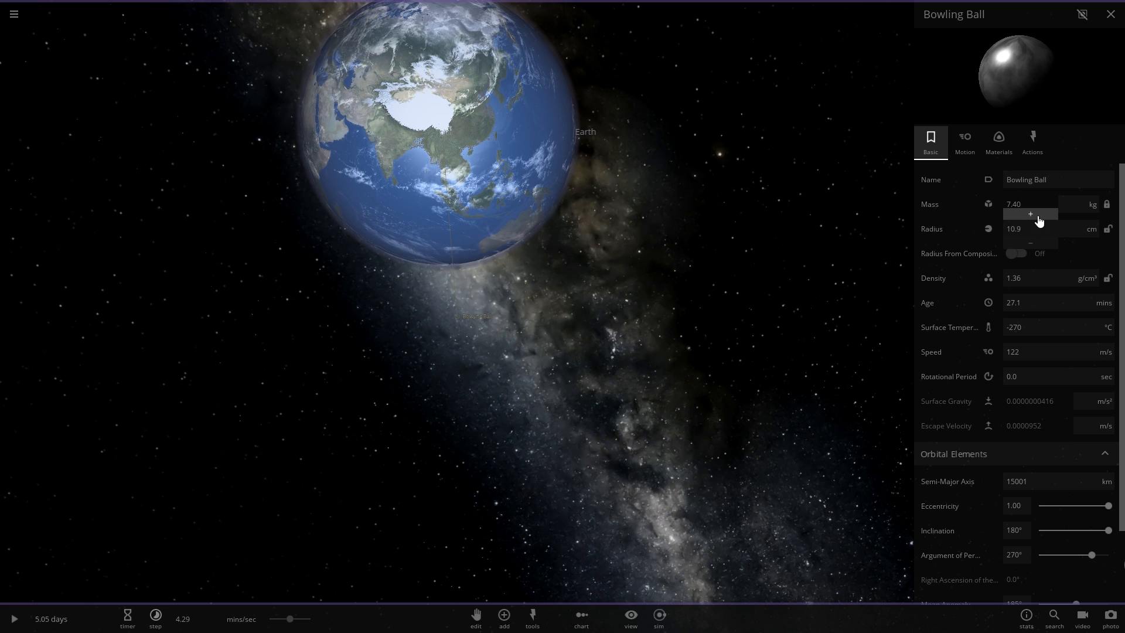
{"action": "left_click", "coordinate": [1030, 214]}
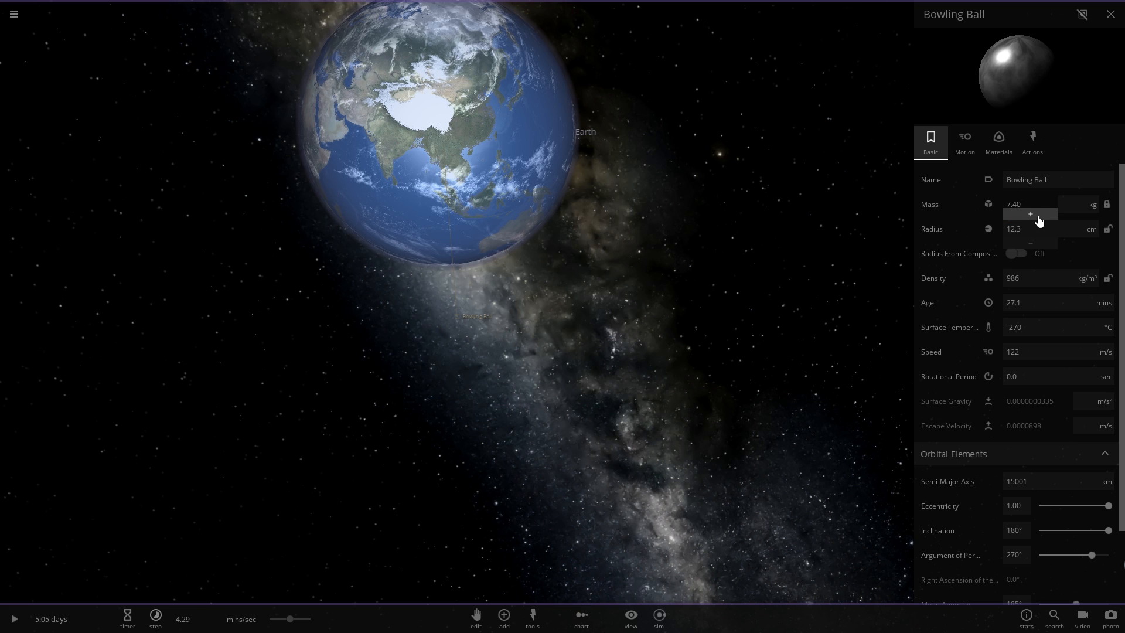
{"action": "left_click", "coordinate": [1030, 213]}
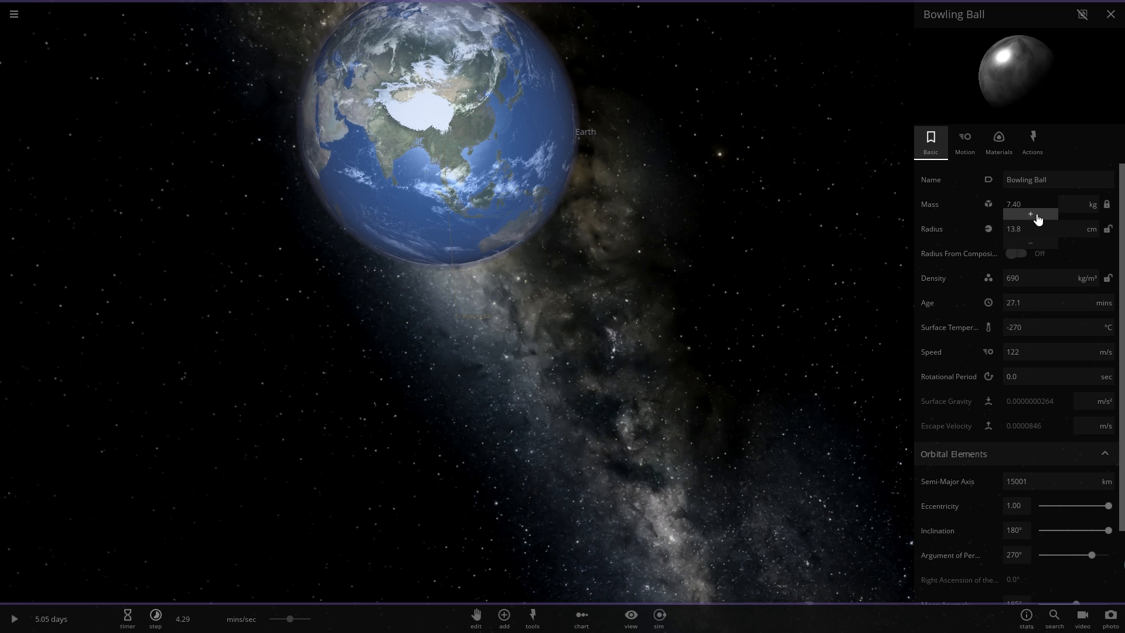
{"action": "left_click", "coordinate": [1029, 214]}
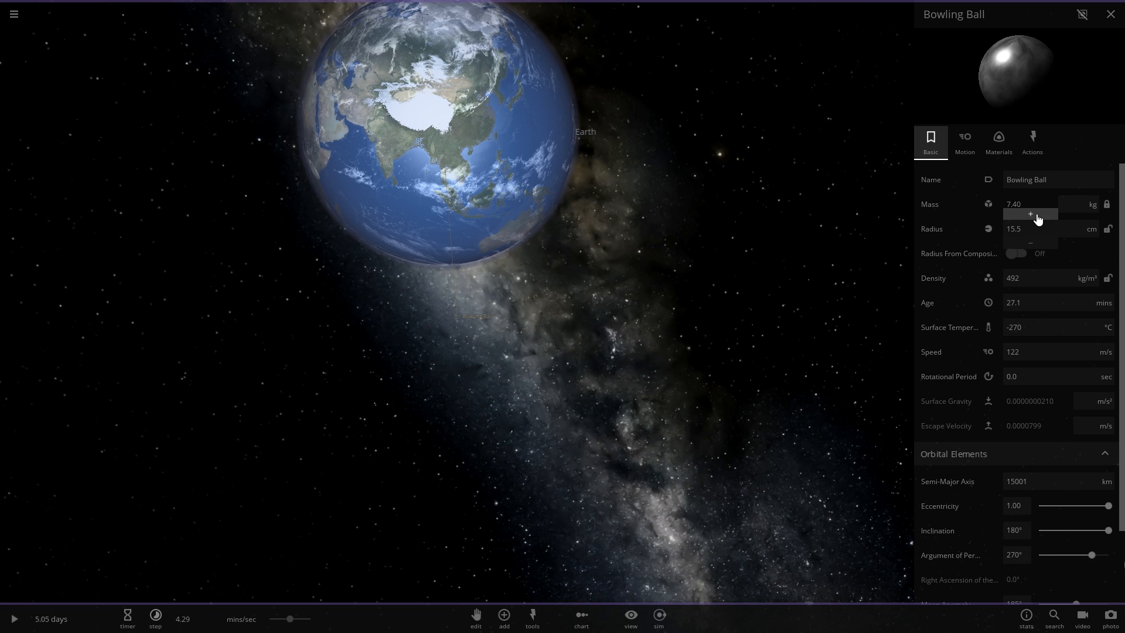
{"action": "left_click", "coordinate": [1092, 228]}
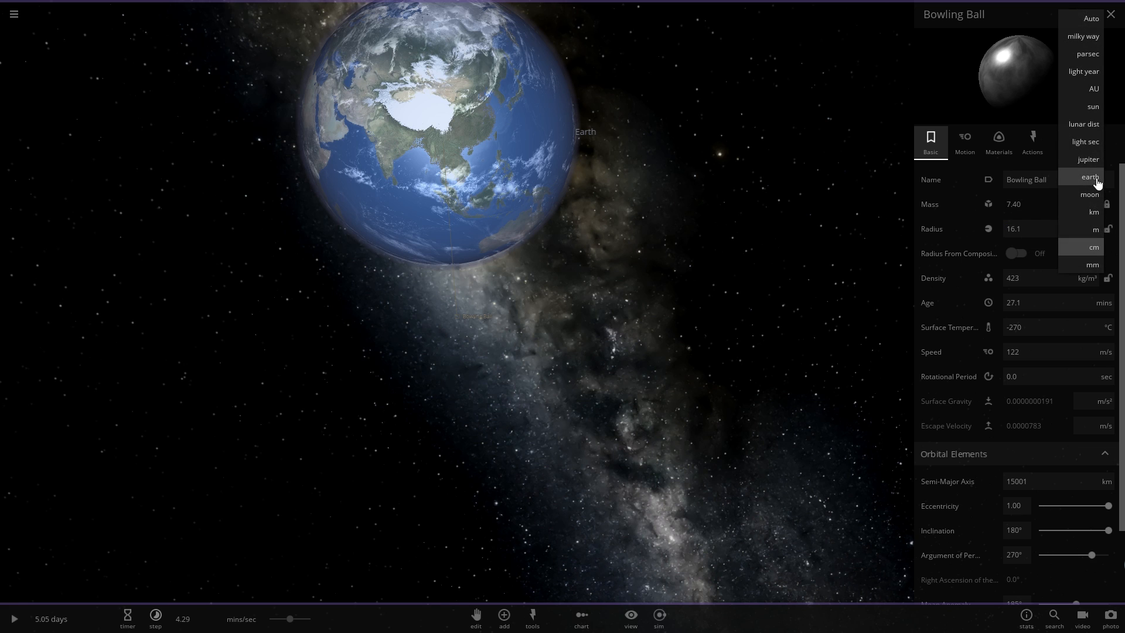
{"action": "left_click", "coordinate": [1090, 177]}
{"action": "type", "text": "1"}
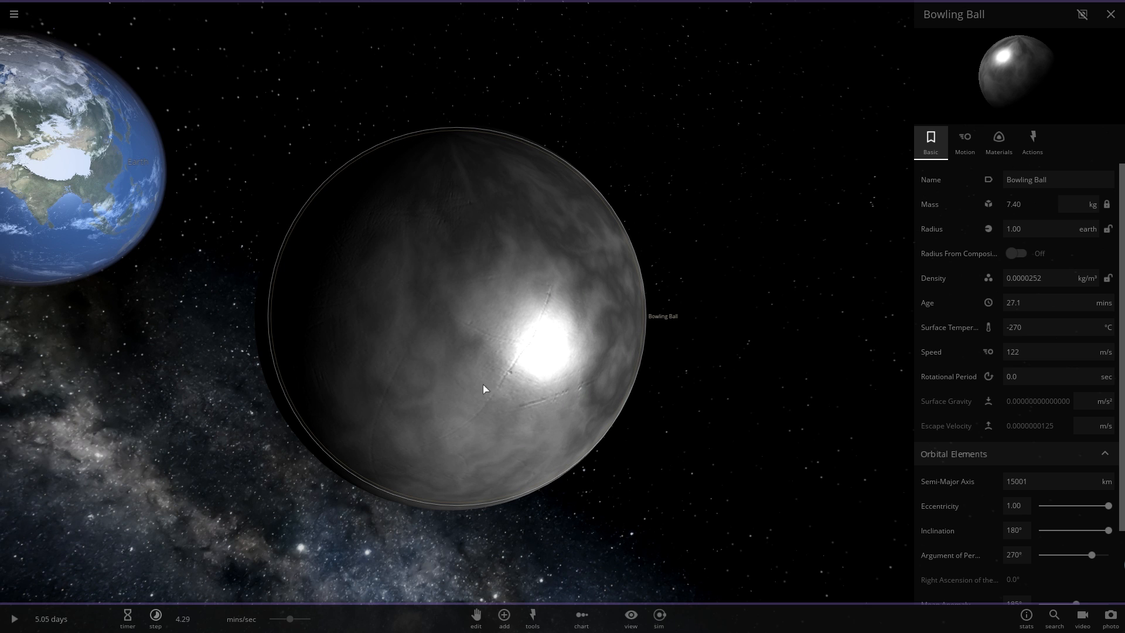
- Dismiss the properties panel, resume the simulation, and orbit to watch the giant ball hit Earth
{"action": "scroll", "scroll_direction": "down", "scroll_amount": 3}
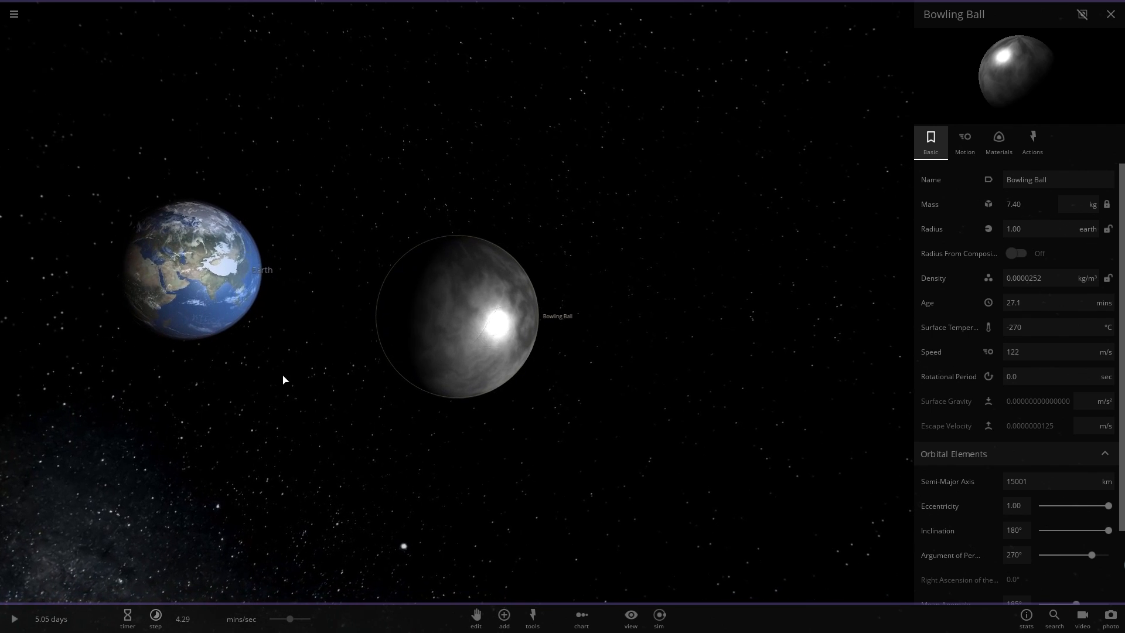
{"action": "left_click", "coordinate": [1110, 14]}
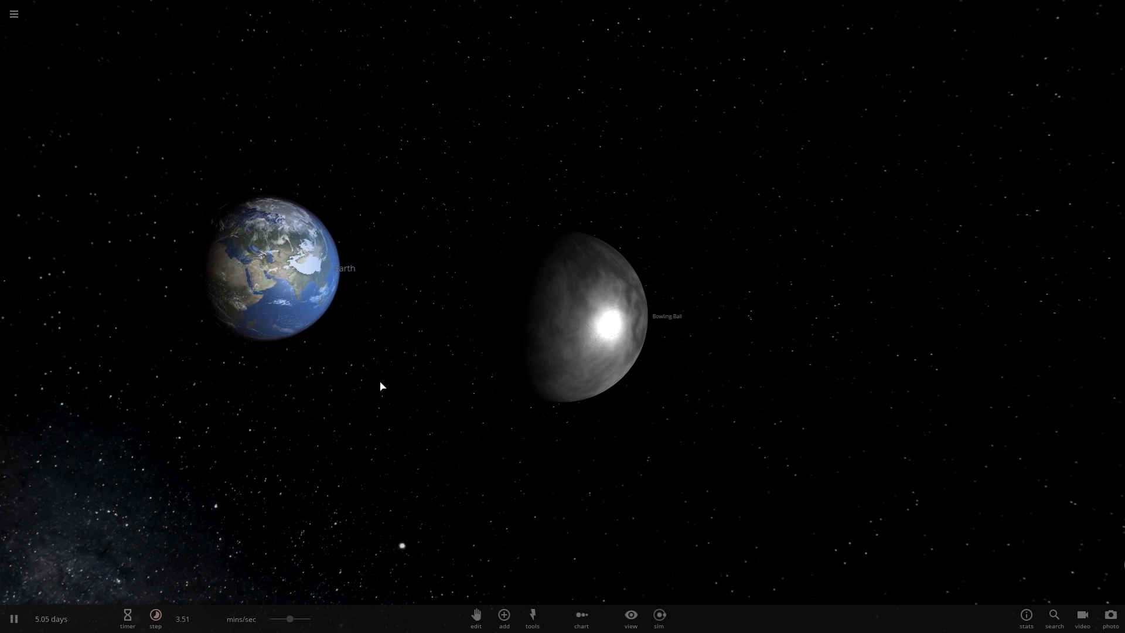
{"action": "mouse_move", "coordinate": [341, 358]}
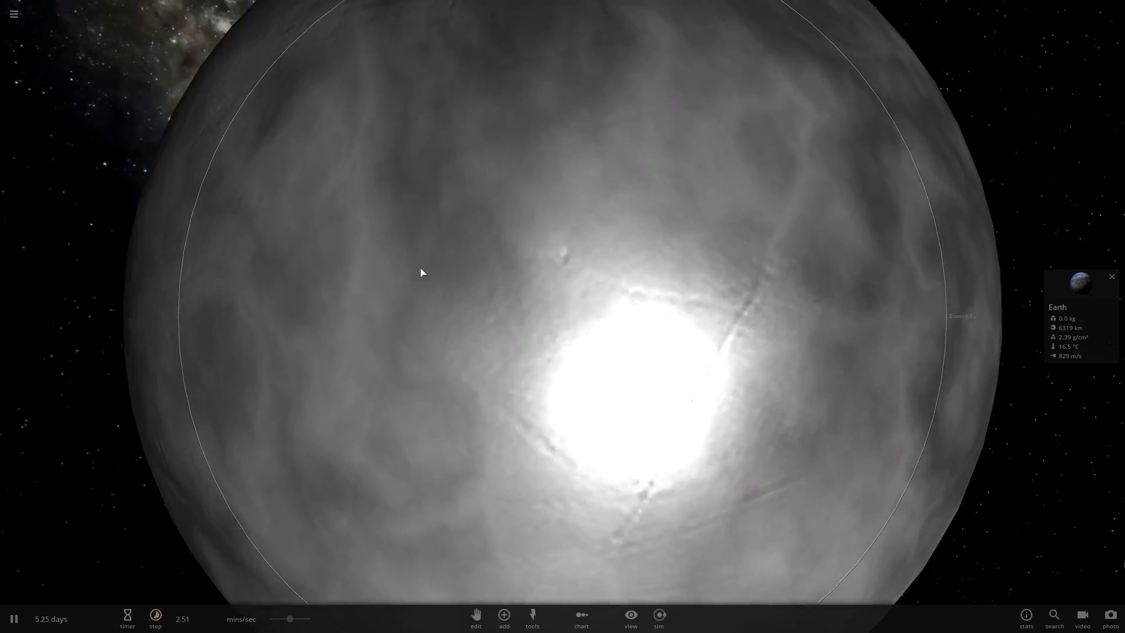
{"action": "left_click_drag", "start_coordinate": [421, 273], "coordinate": [614, 284]}
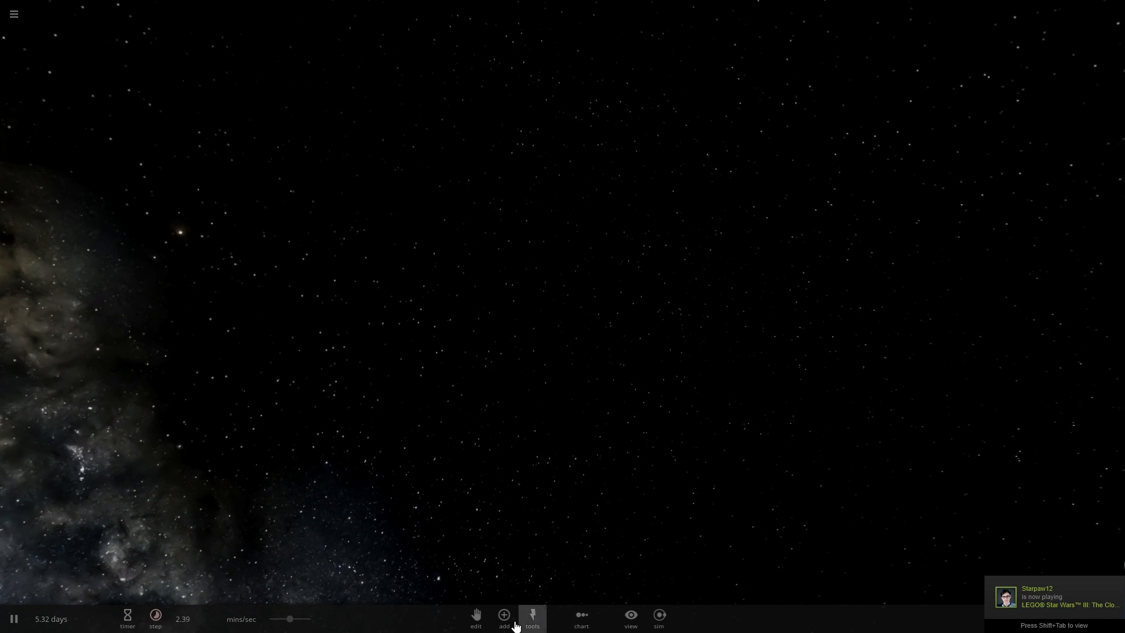
- Add a new Earth and a 7.20 kg Bowling Ball from the asteroids category
{"action": "left_click", "coordinate": [504, 617]}
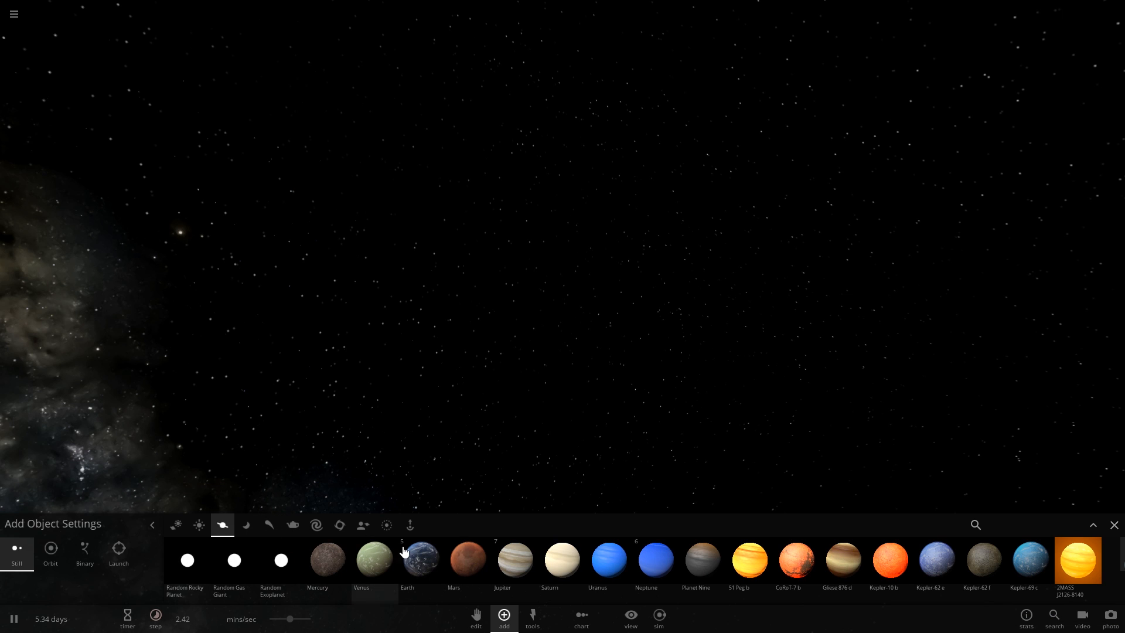
{"action": "left_click", "coordinate": [422, 559]}
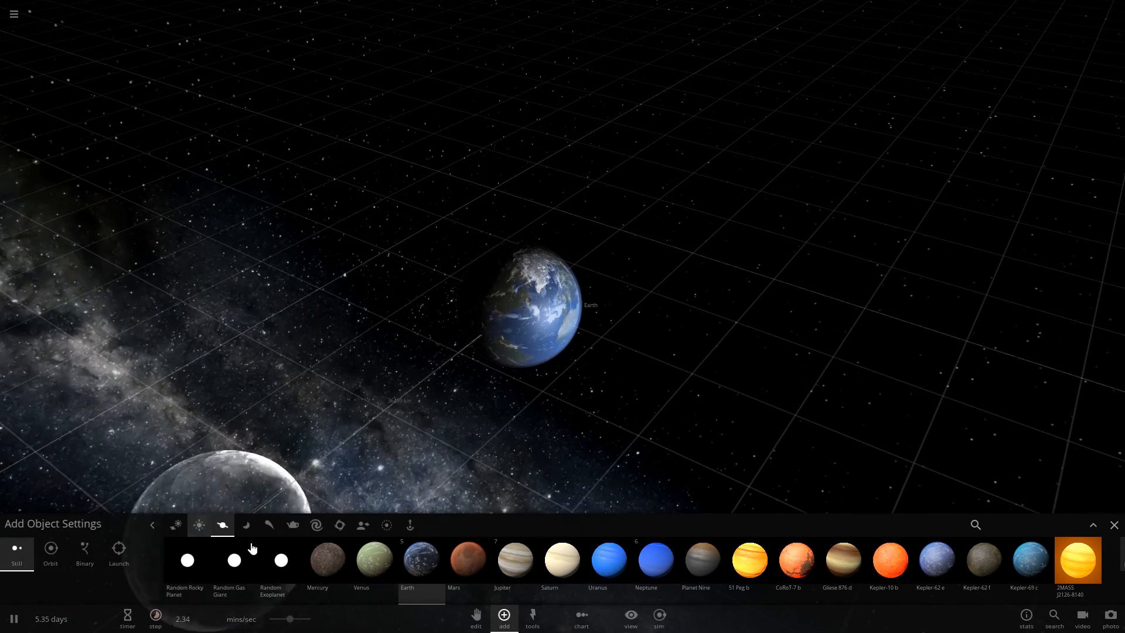
{"action": "left_click", "coordinate": [269, 525]}
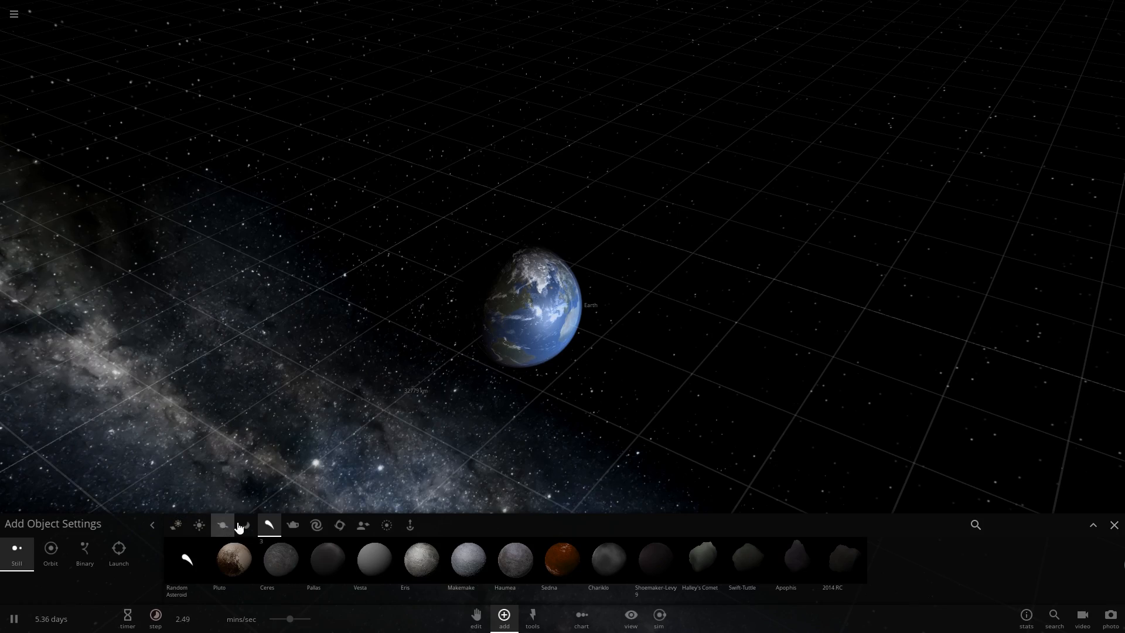
{"action": "left_click", "coordinate": [292, 525]}
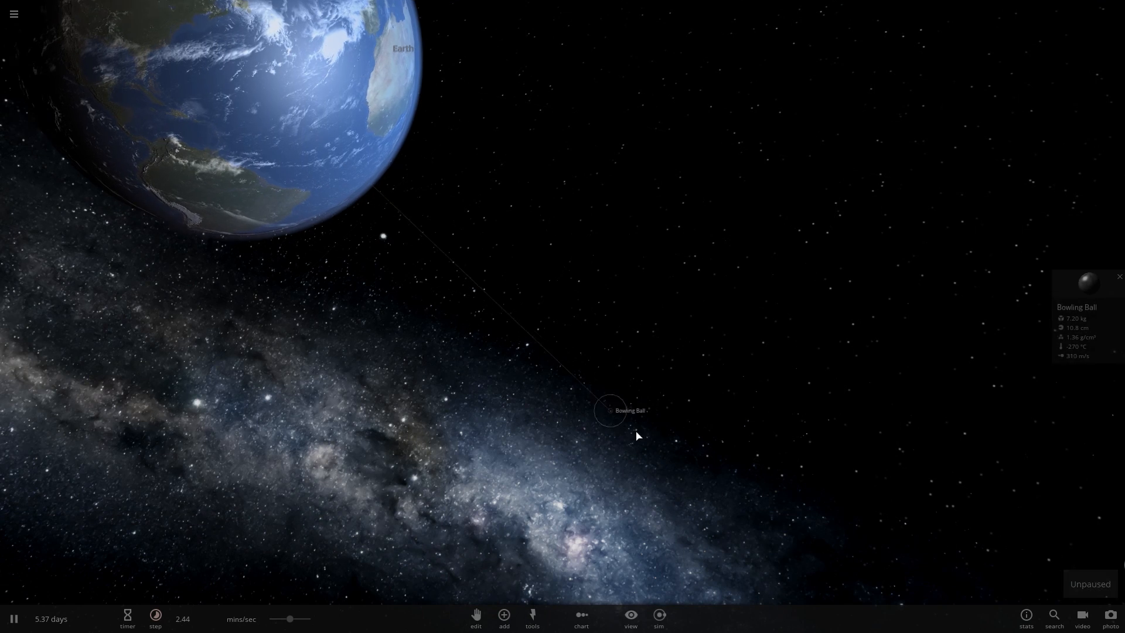
- Set the bowling ball's rotational period to 0.009, resume, and select Earth at impact
{"action": "left_click", "coordinate": [15, 619]}
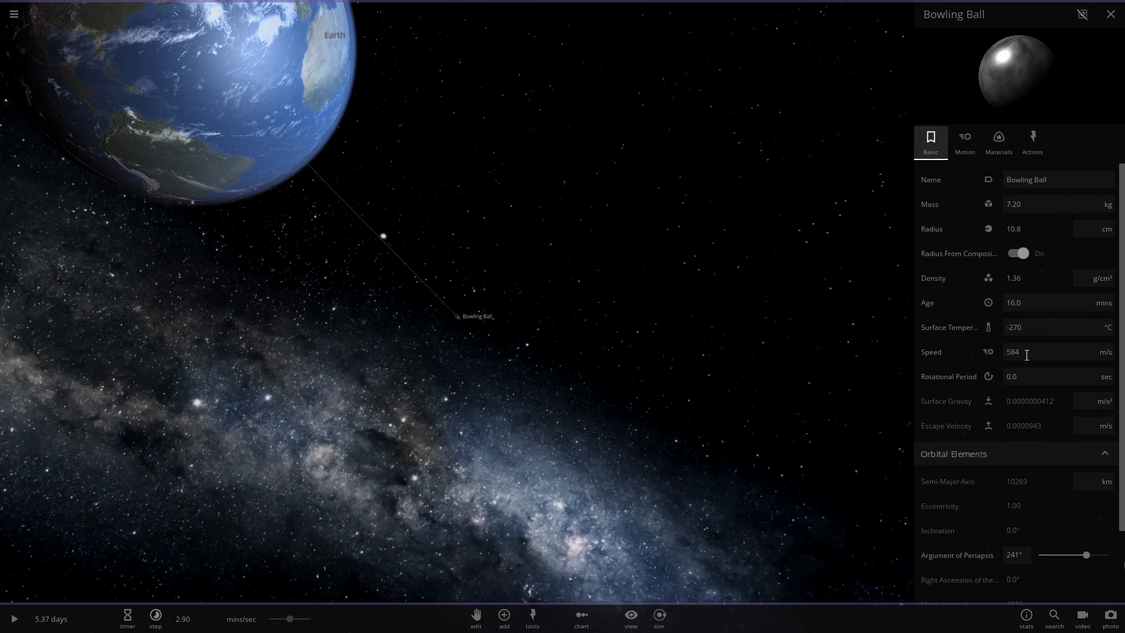
{"action": "left_click", "coordinate": [1022, 376]}
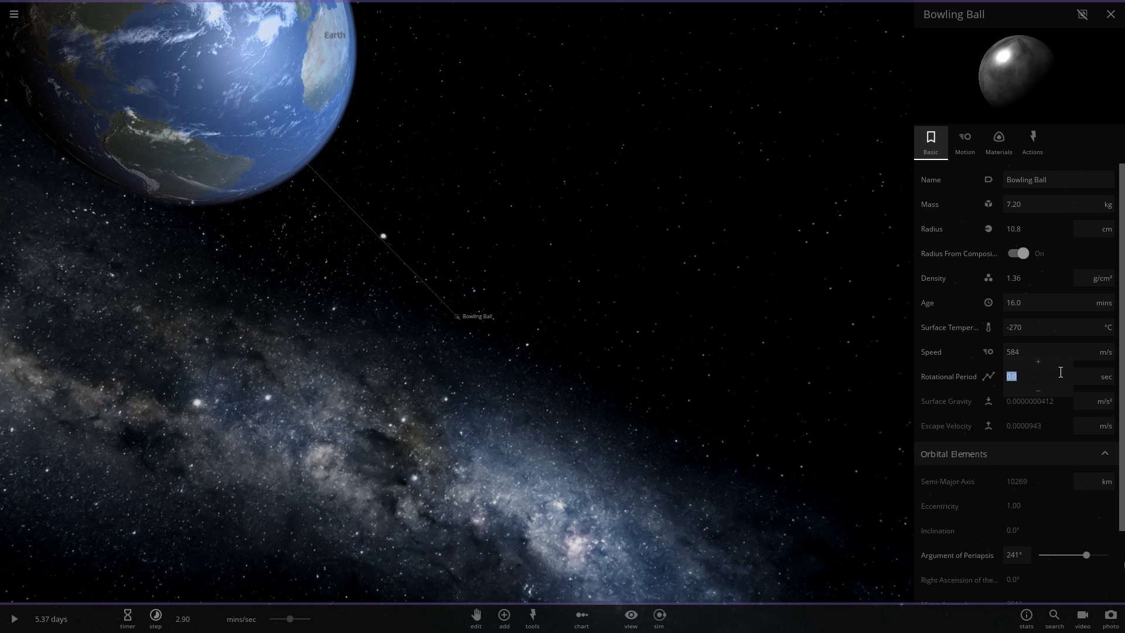
{"action": "type", "text": "0.009"}
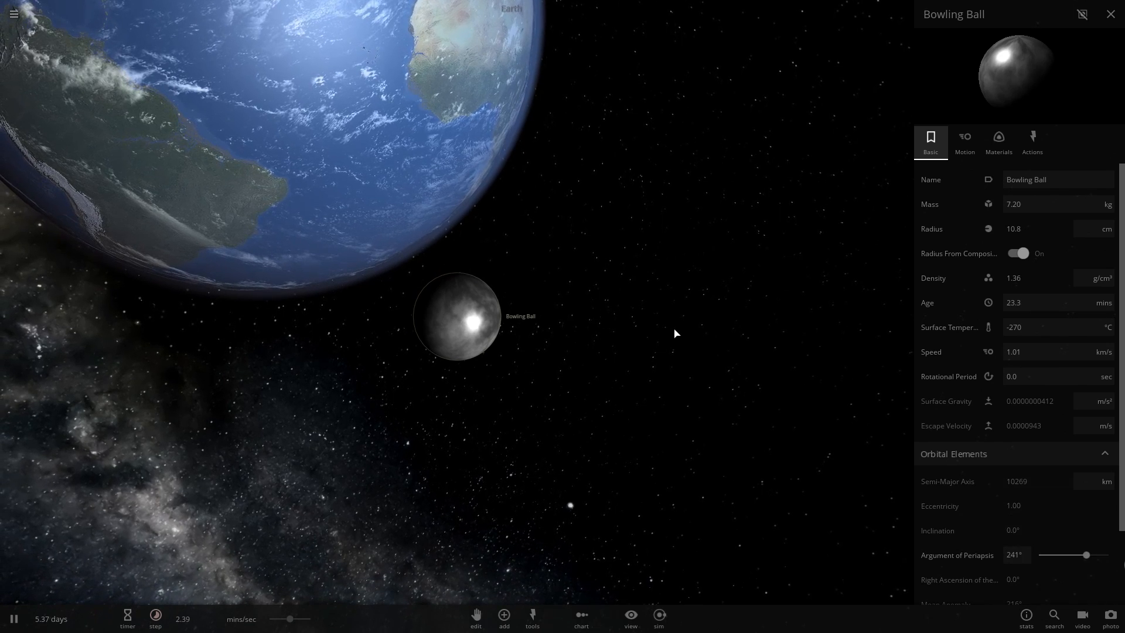
{"action": "left_click", "coordinate": [154, 615]}
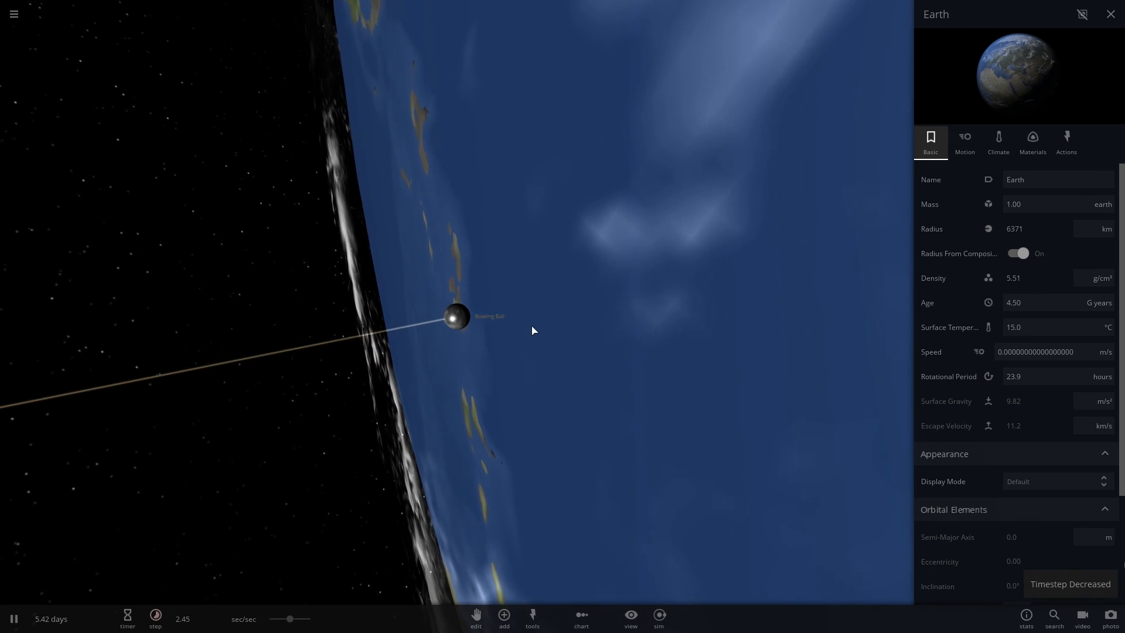
{"action": "left_click", "coordinate": [155, 615]}
{"action": "type", "text": "0"}
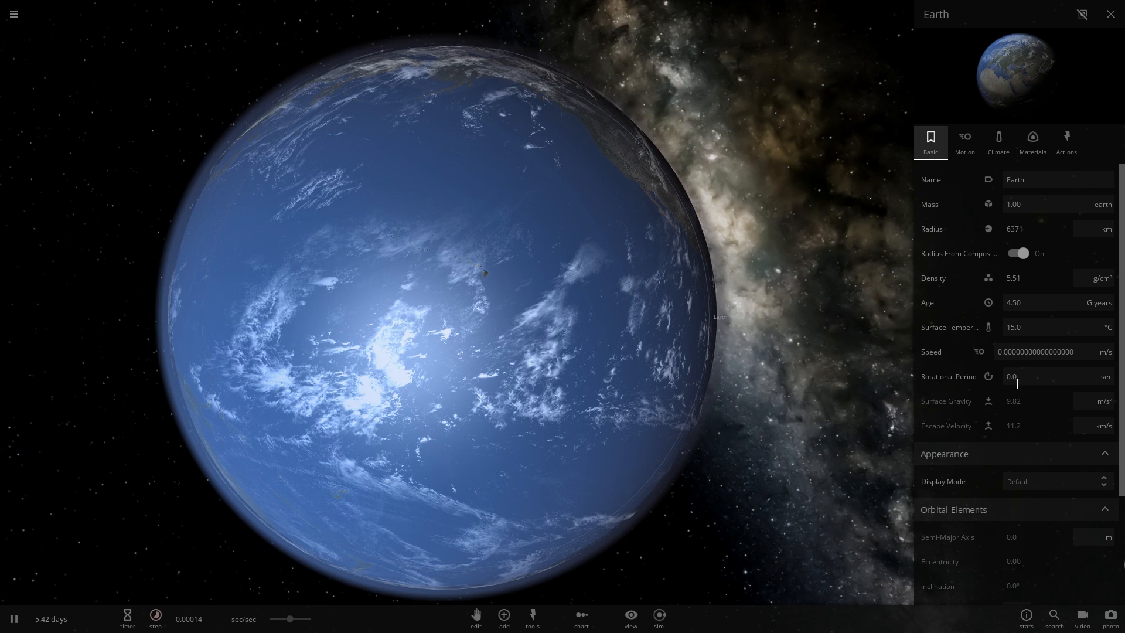
{"action": "left_click", "coordinate": [1110, 14]}
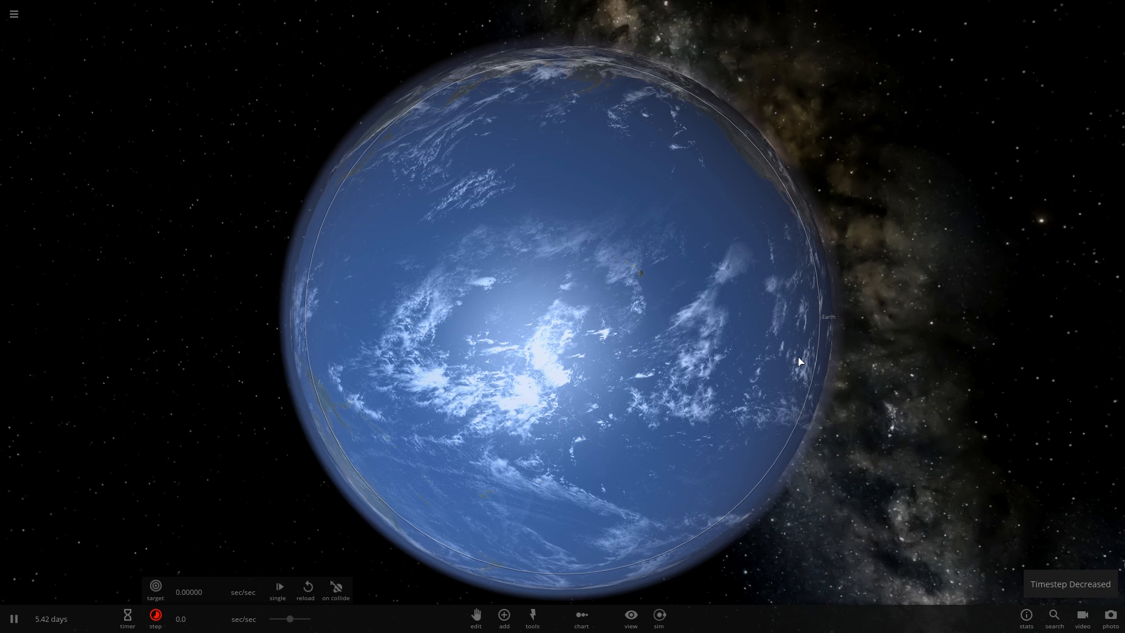
{"action": "mouse_move", "coordinate": [439, 401]}
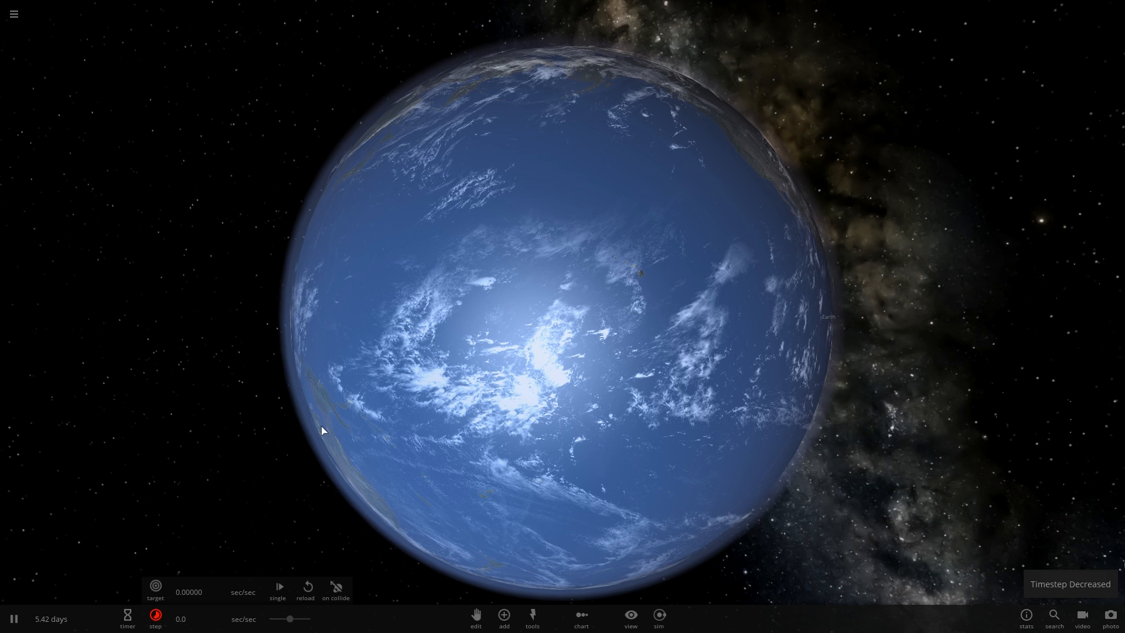
{"action": "mouse_move", "coordinate": [264, 421]}
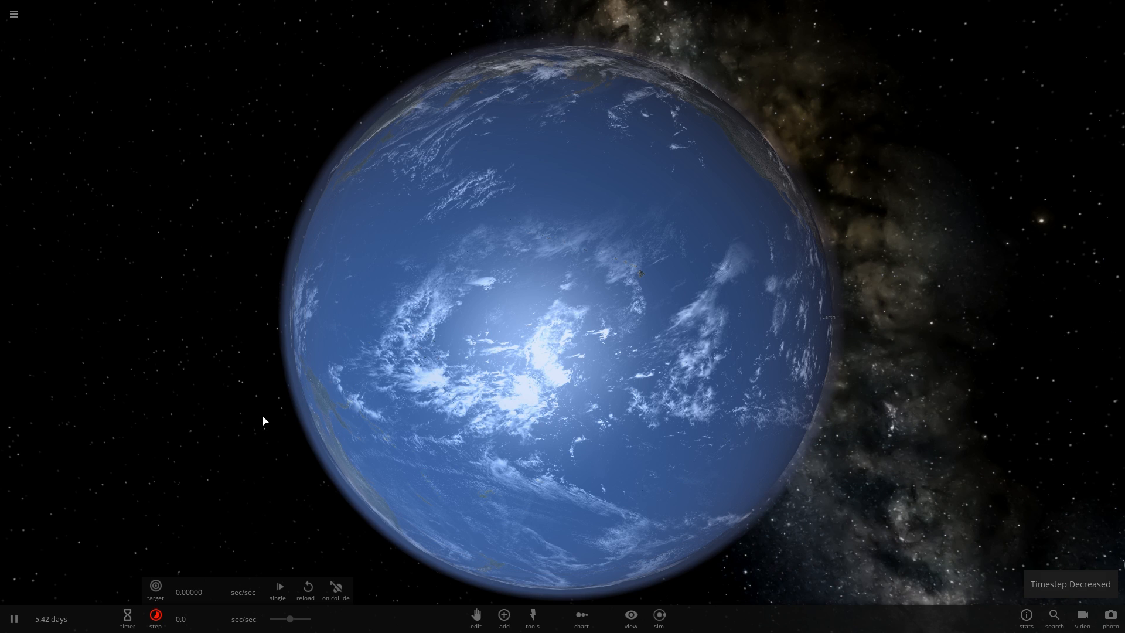
{"action": "mouse_move", "coordinate": [262, 413]}
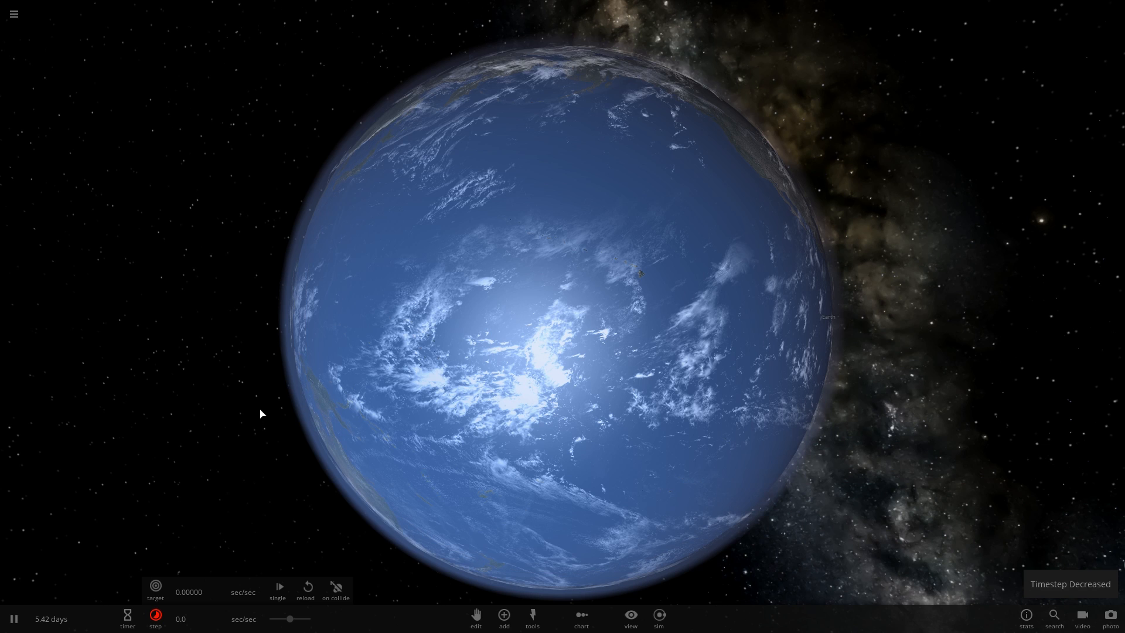
{"action": "mouse_move", "coordinate": [220, 377]}
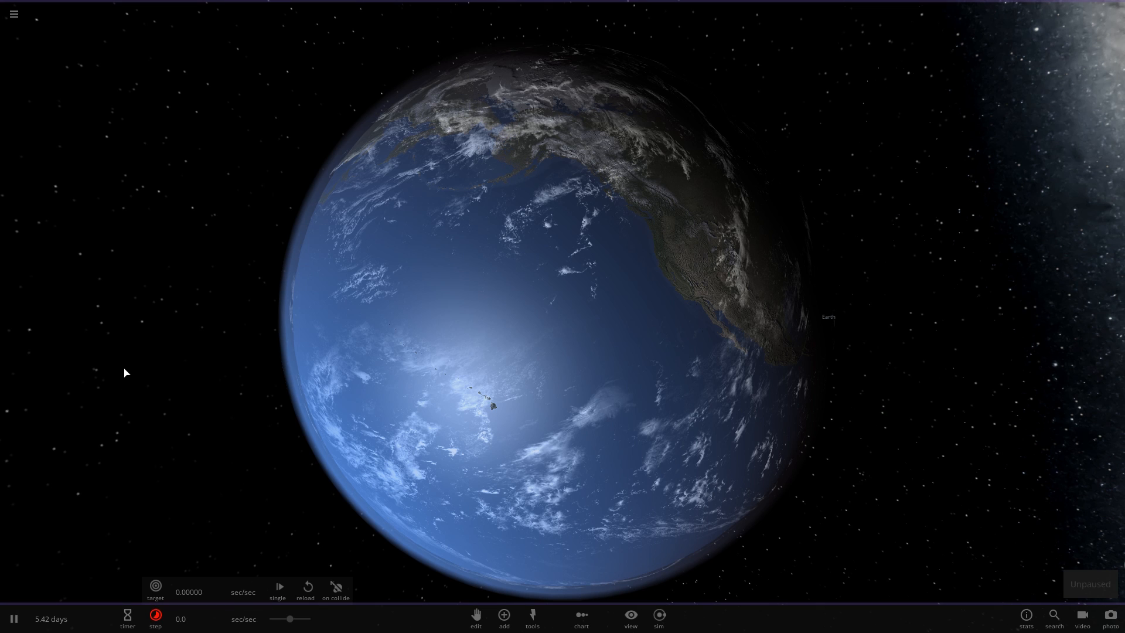
- Start a New simulation from the main menu, then add Earth and a Bowling Ball
{"action": "left_click", "coordinate": [13, 14]}
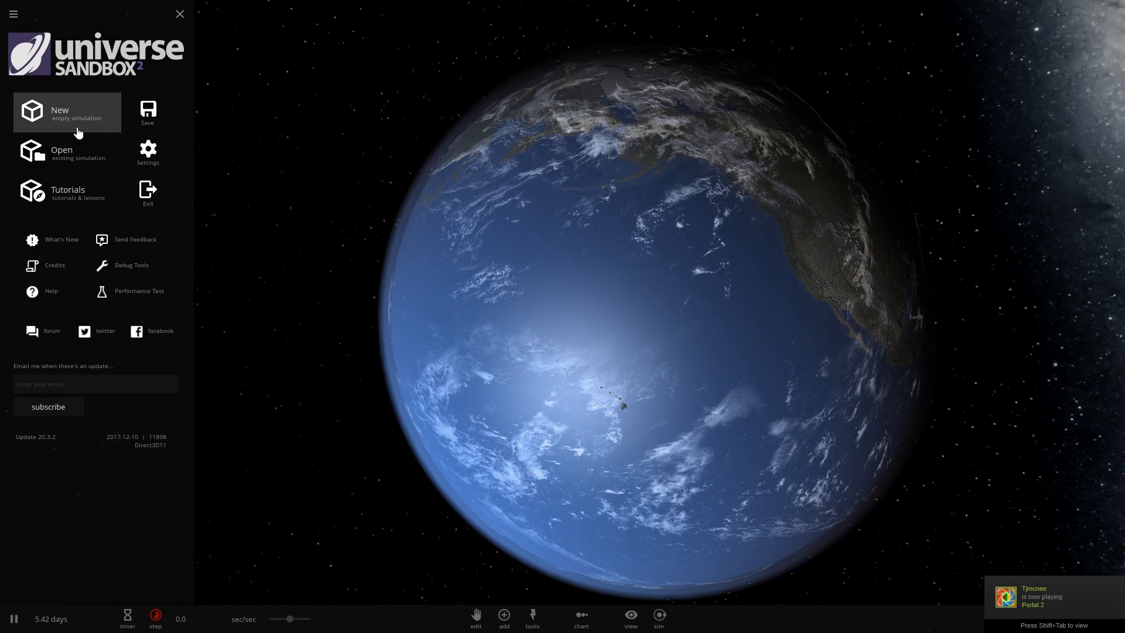
{"action": "left_click", "coordinate": [67, 112]}
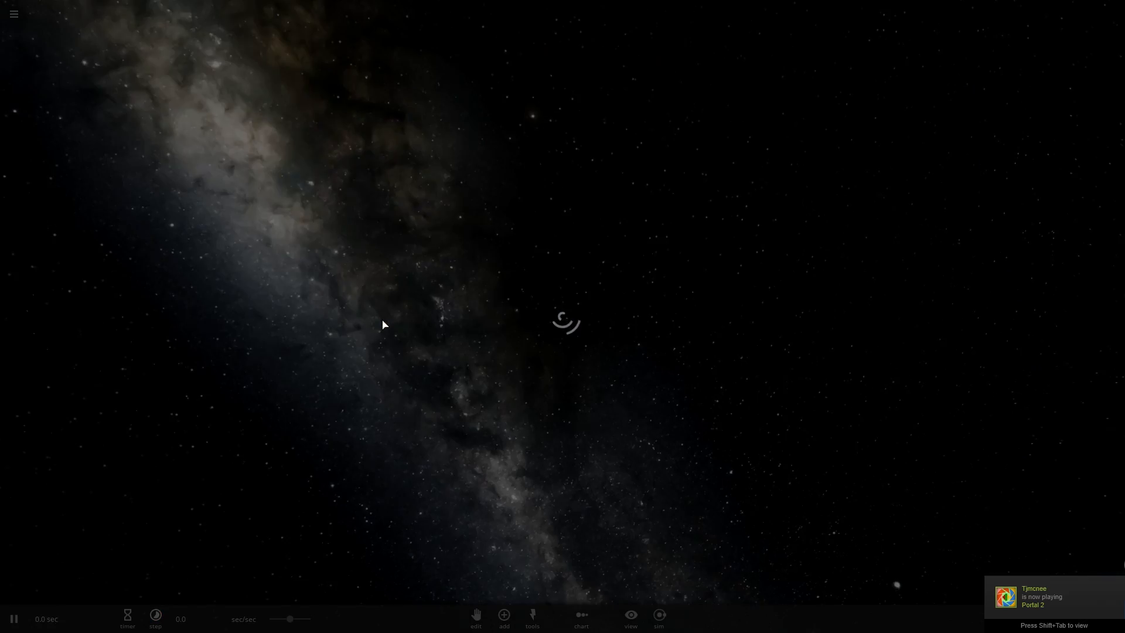
{"action": "left_click", "coordinate": [503, 631]}
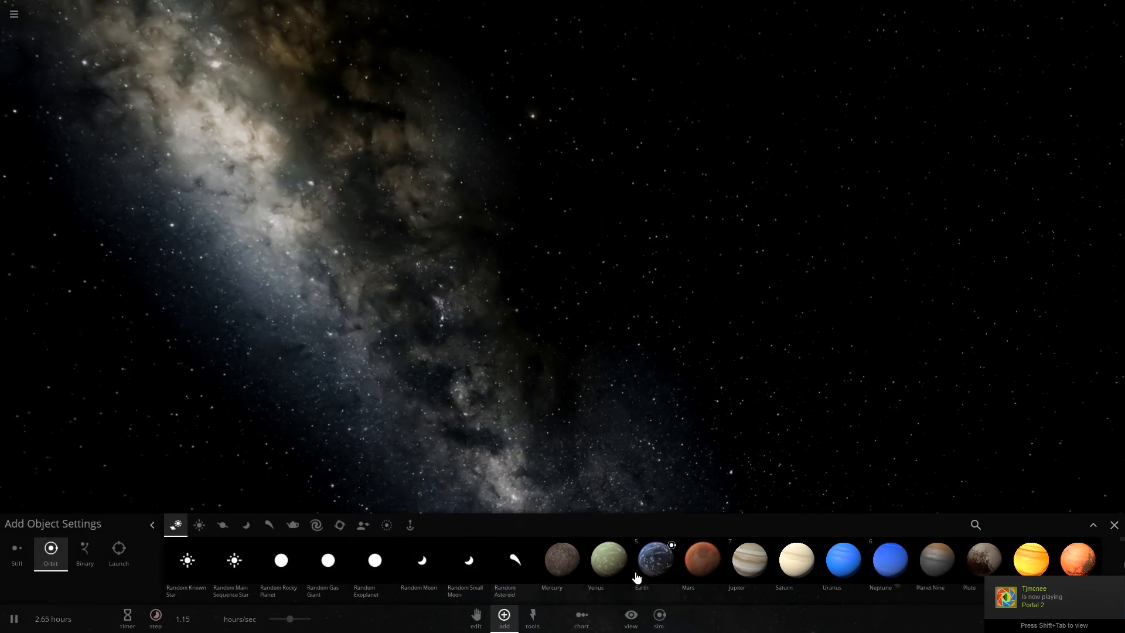
{"action": "left_click", "coordinate": [654, 558]}
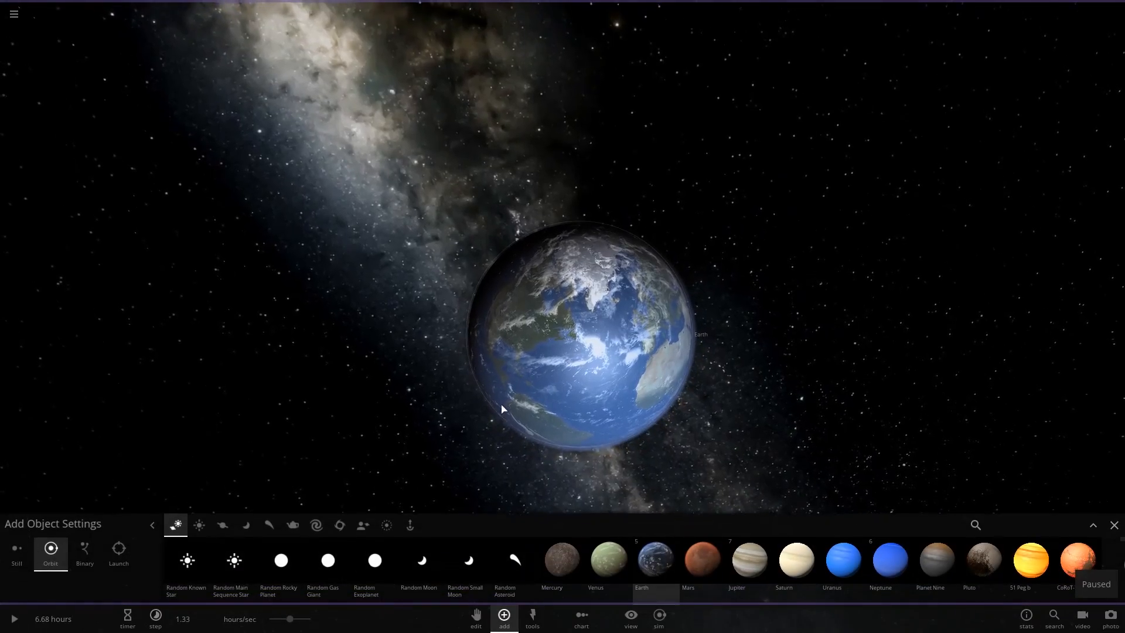
{"action": "left_click", "coordinate": [292, 525]}
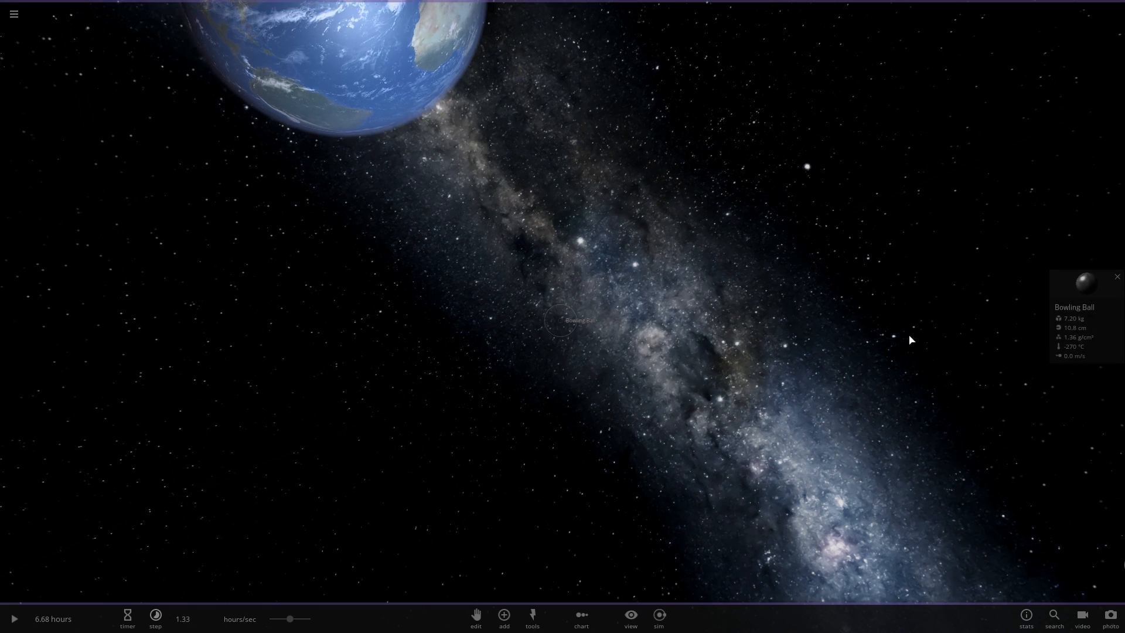
- Enter 0.000000000000000 as the bowling ball's rotational period, reopening its properties once
{"action": "left_click", "coordinate": [1086, 307]}
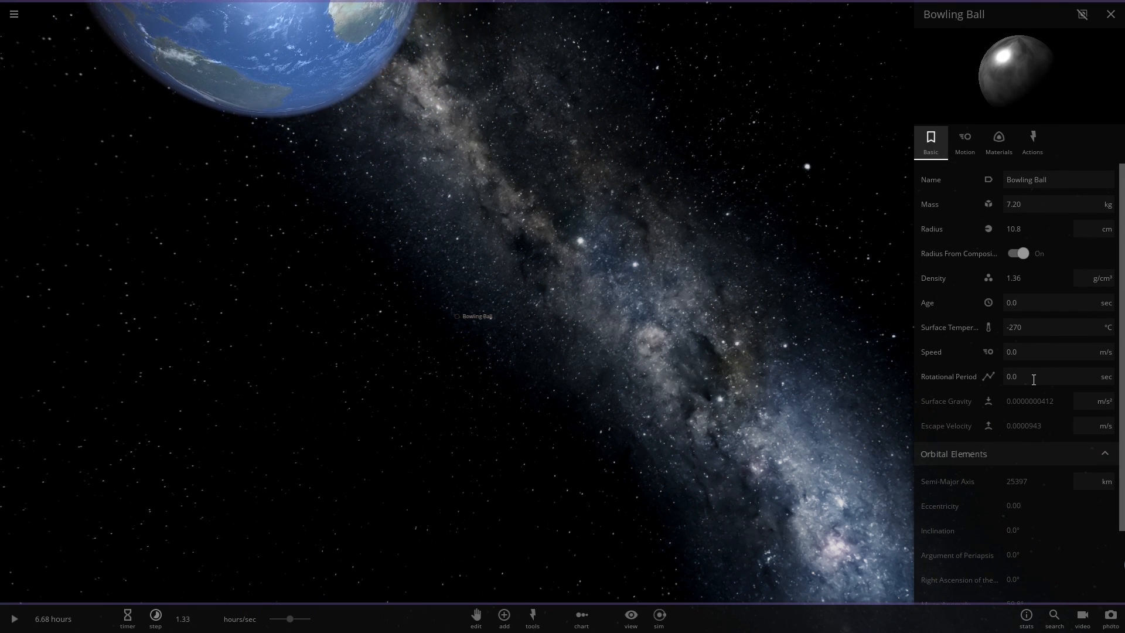
{"action": "left_click", "coordinate": [1034, 376]}
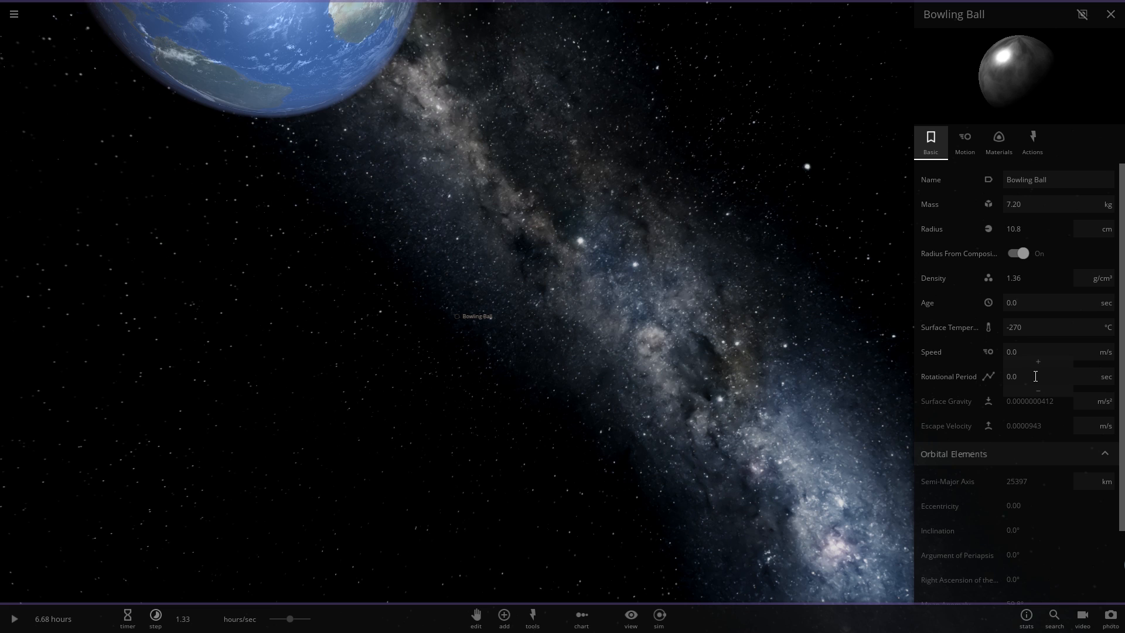
{"action": "type", "text": "0.000000000000000000"}
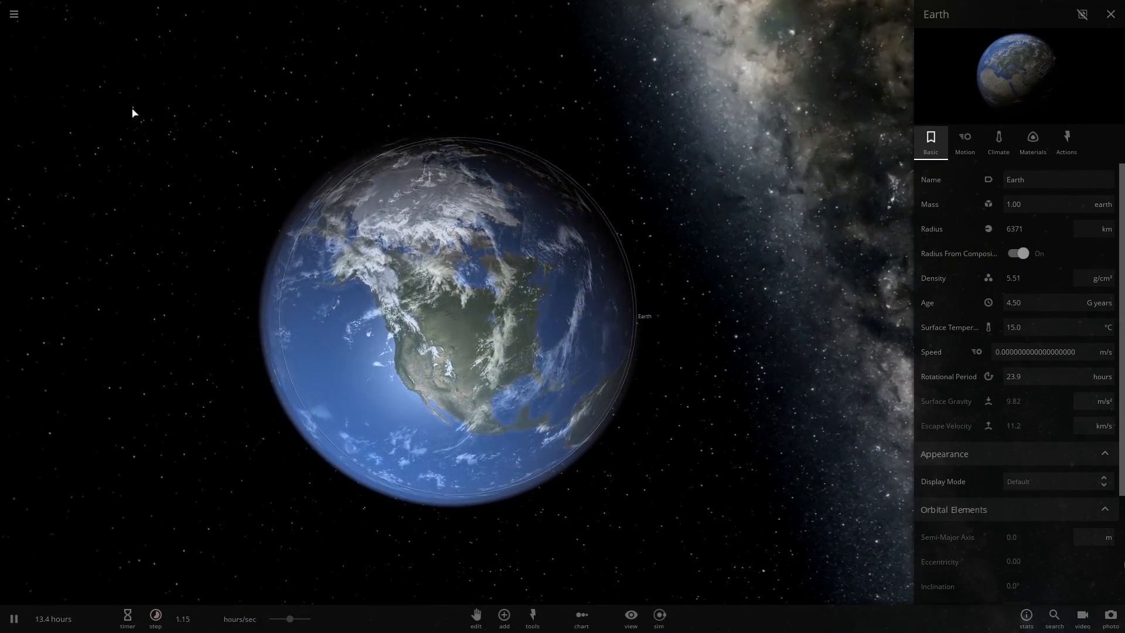
{"action": "left_click", "coordinate": [14, 13]}
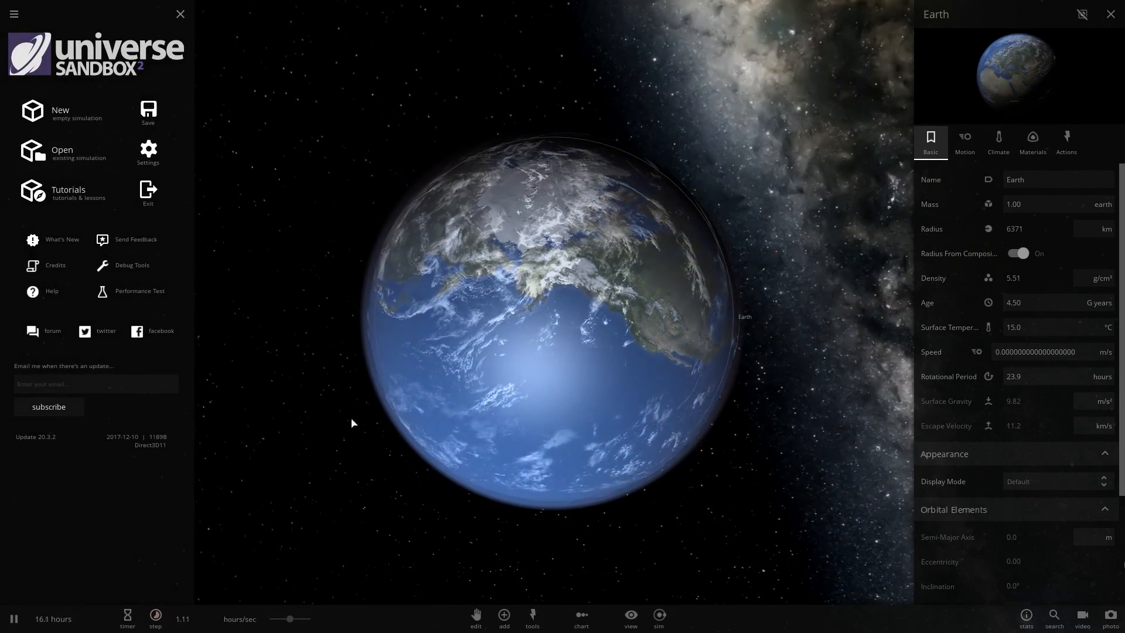
{"action": "left_click", "coordinate": [503, 615]}
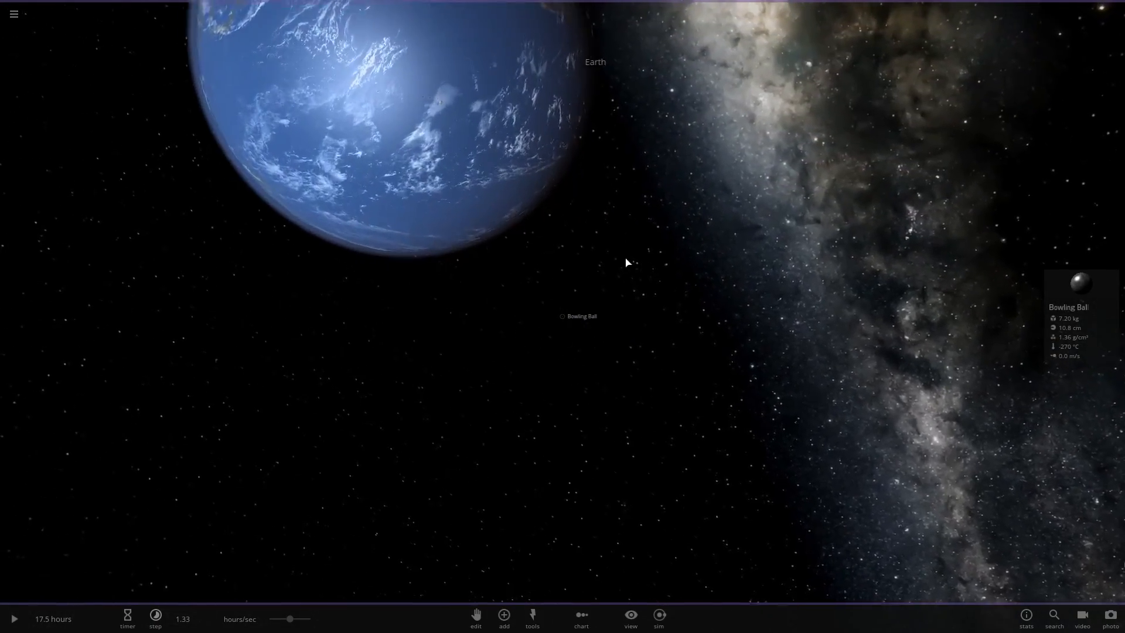
{"action": "left_click", "coordinate": [561, 317]}
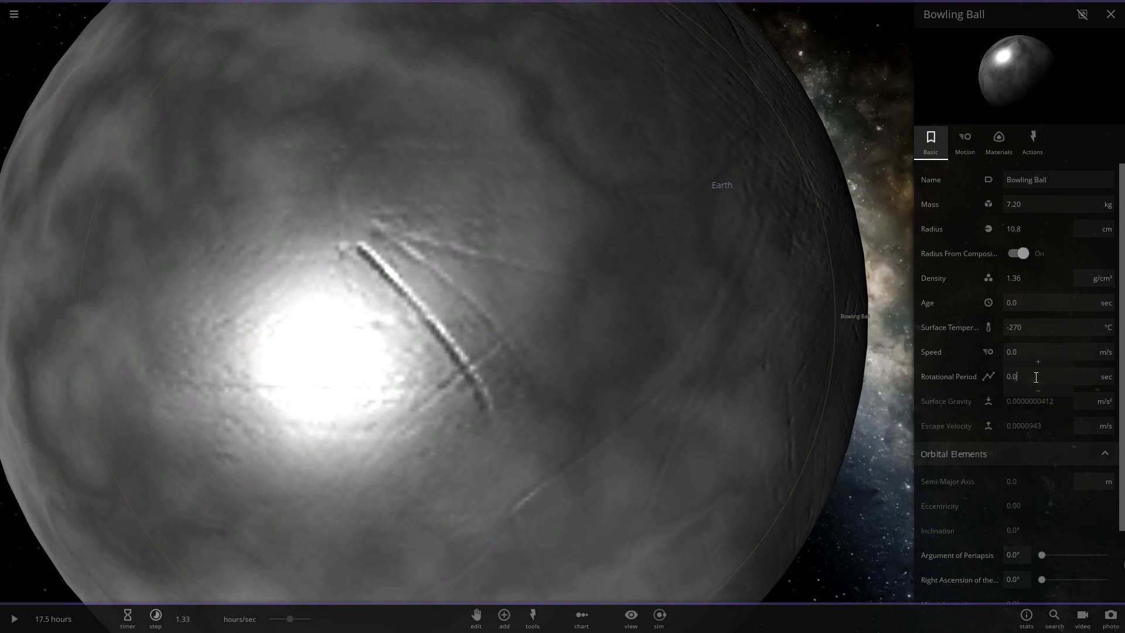
{"action": "type", "text": ".000000000000000"}
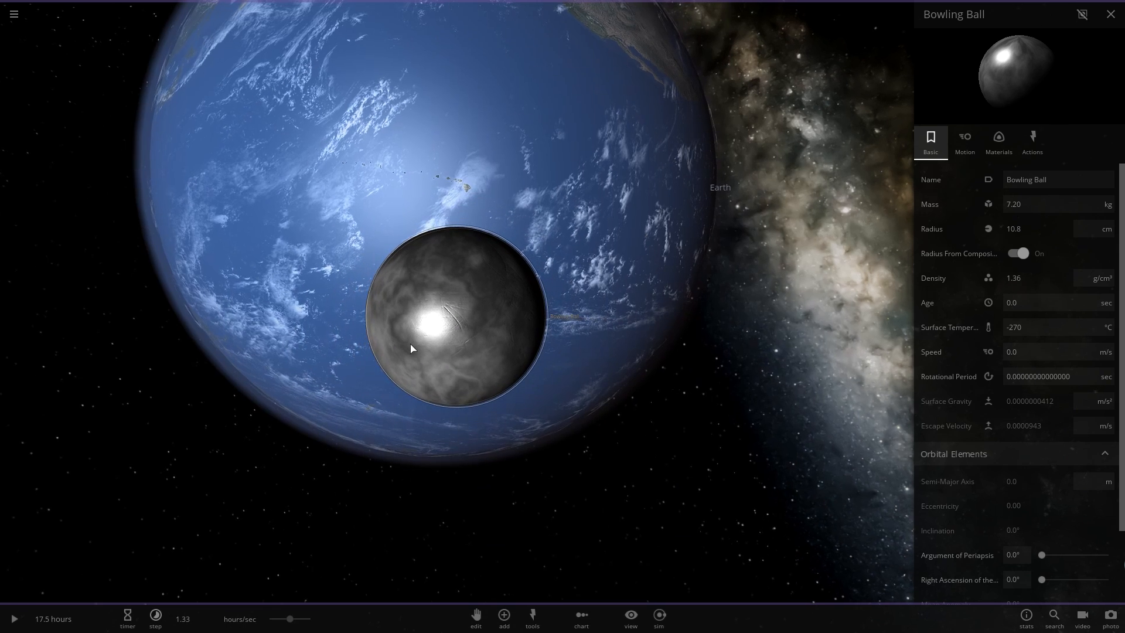
- Adjust the timestep, resume, and open Earth's properties as the spinning ball lands
{"action": "left_click", "coordinate": [155, 618]}
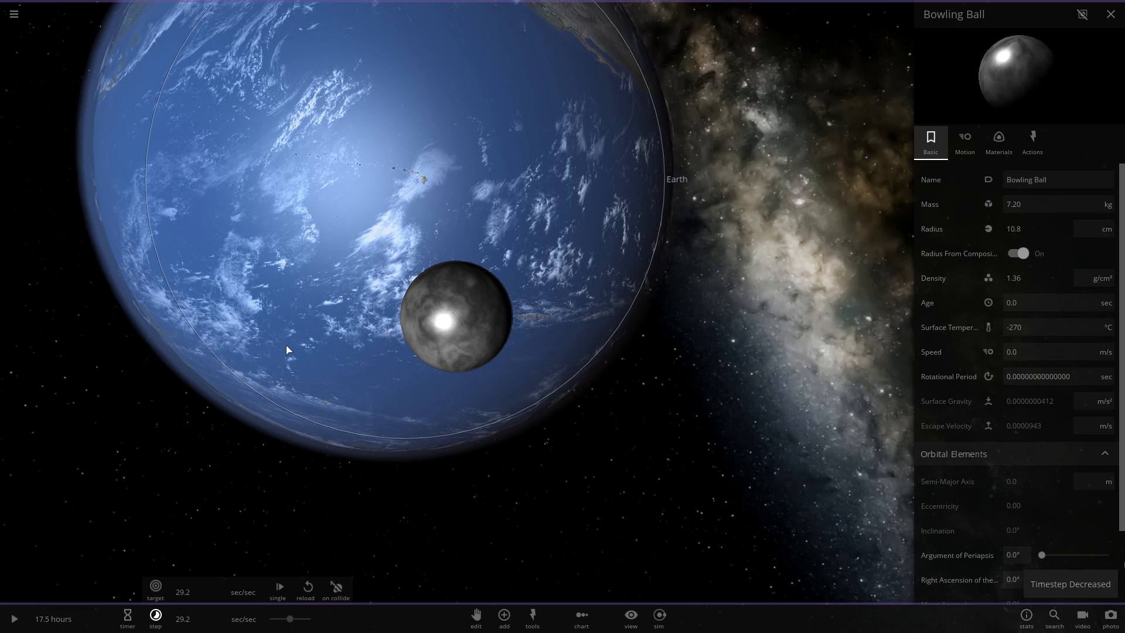
{"action": "left_click", "coordinate": [14, 619]}
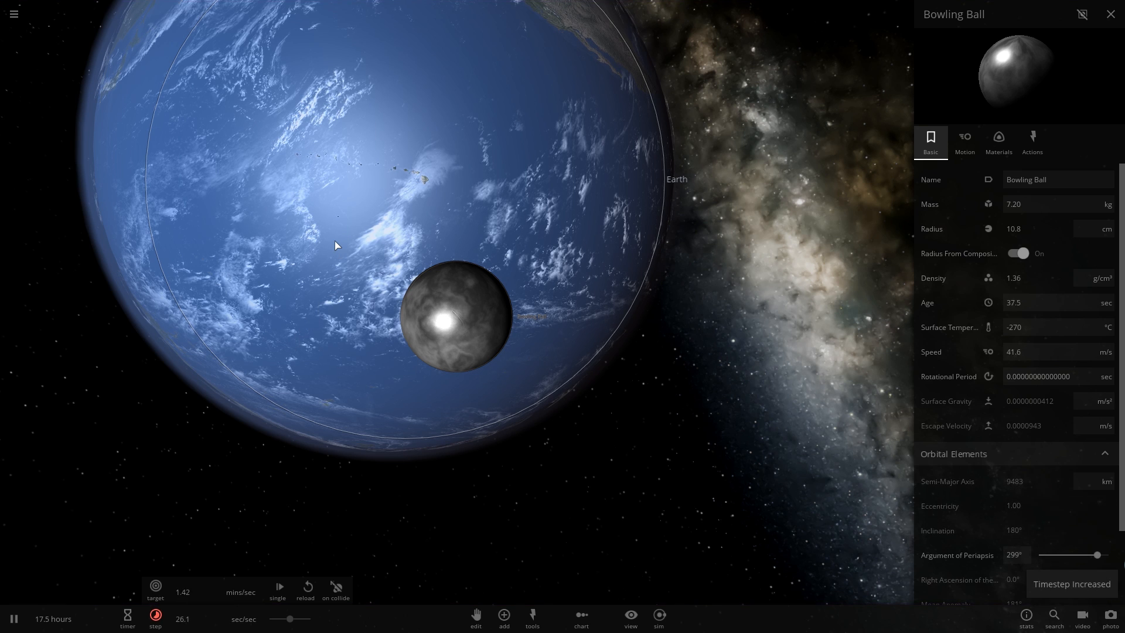
{"action": "left_click", "coordinate": [678, 178]}
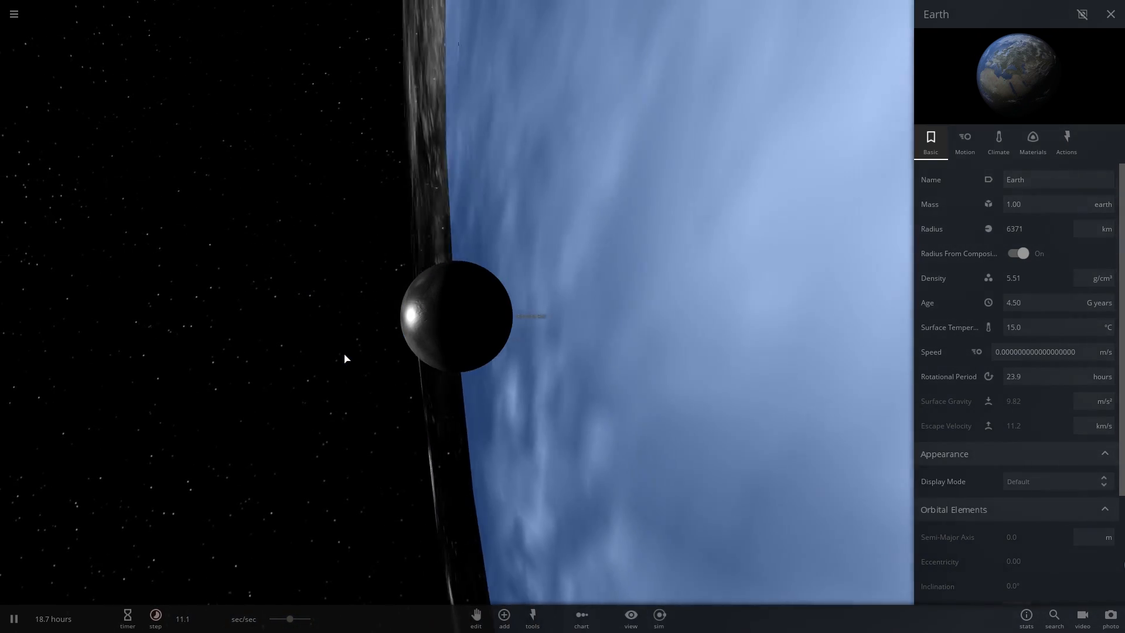
- Let the impact run until Earth's rotational period reads 28.9 seconds
{"action": "left_click", "coordinate": [156, 616]}
{"action": "type", "text": "28.9"}
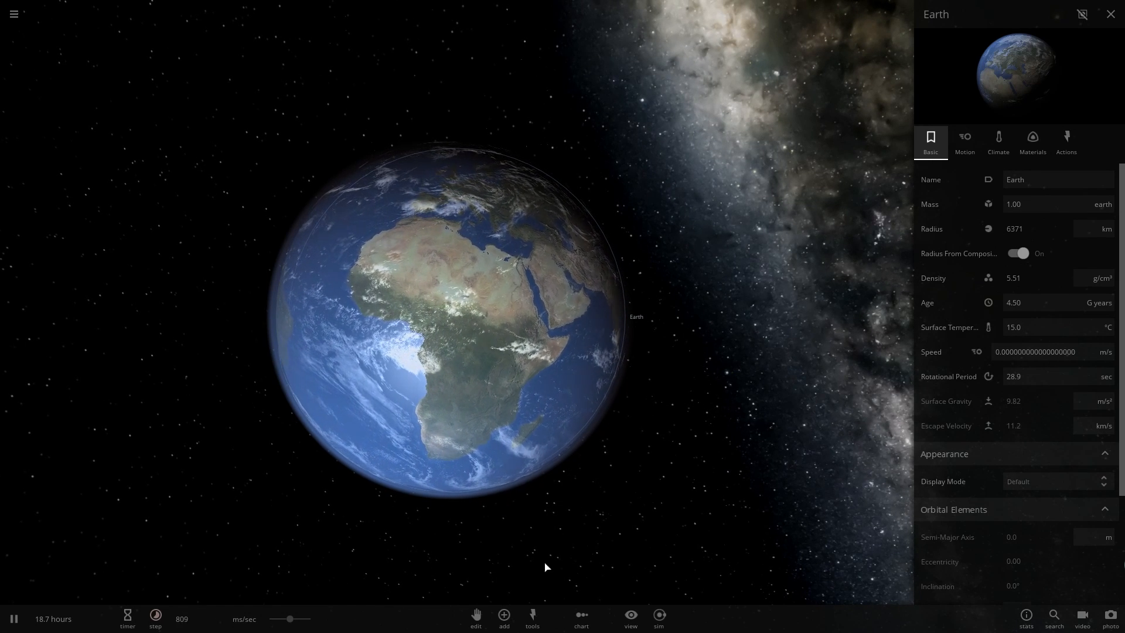
- Enter a huge value in the bowling ball's Mass field, giving 5.32E+22 kg and 2104 km radius
{"action": "left_click", "coordinate": [504, 616]}
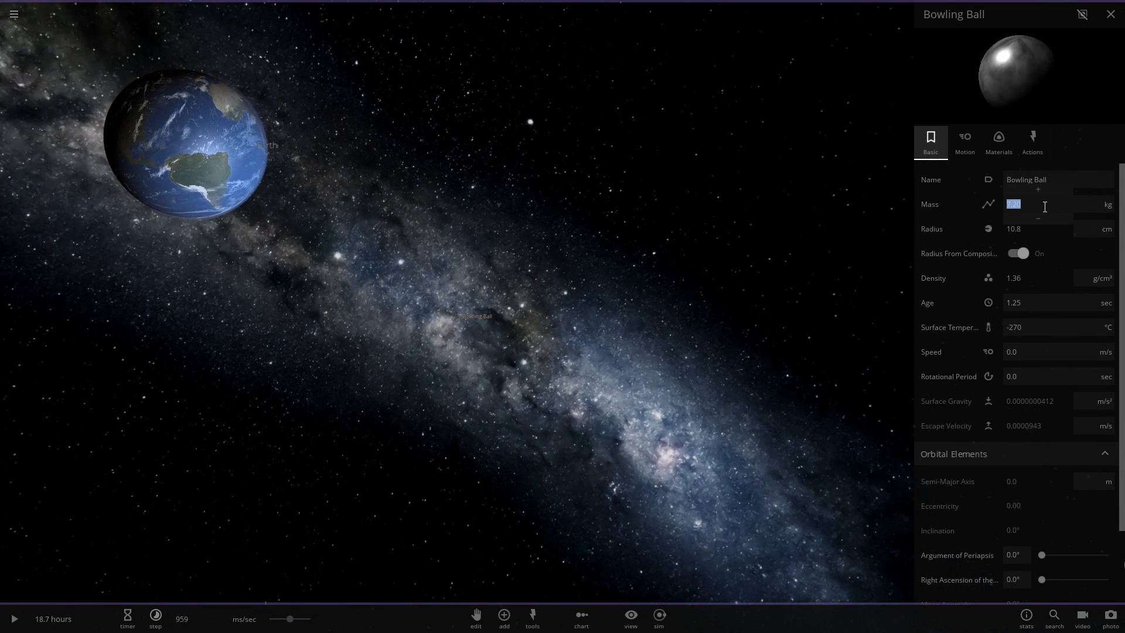
{"action": "type", "text": "8"}
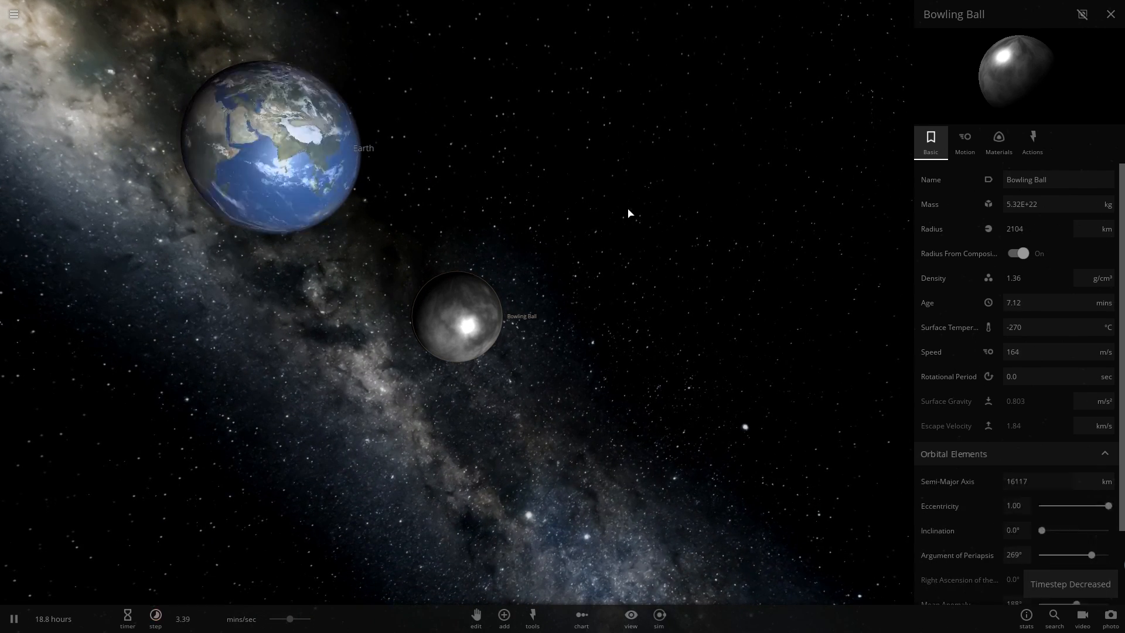
- Show the ball's Motion tab and raise the timestep until it nears Earth at about 1.8 km/s
{"action": "left_click", "coordinate": [964, 140]}
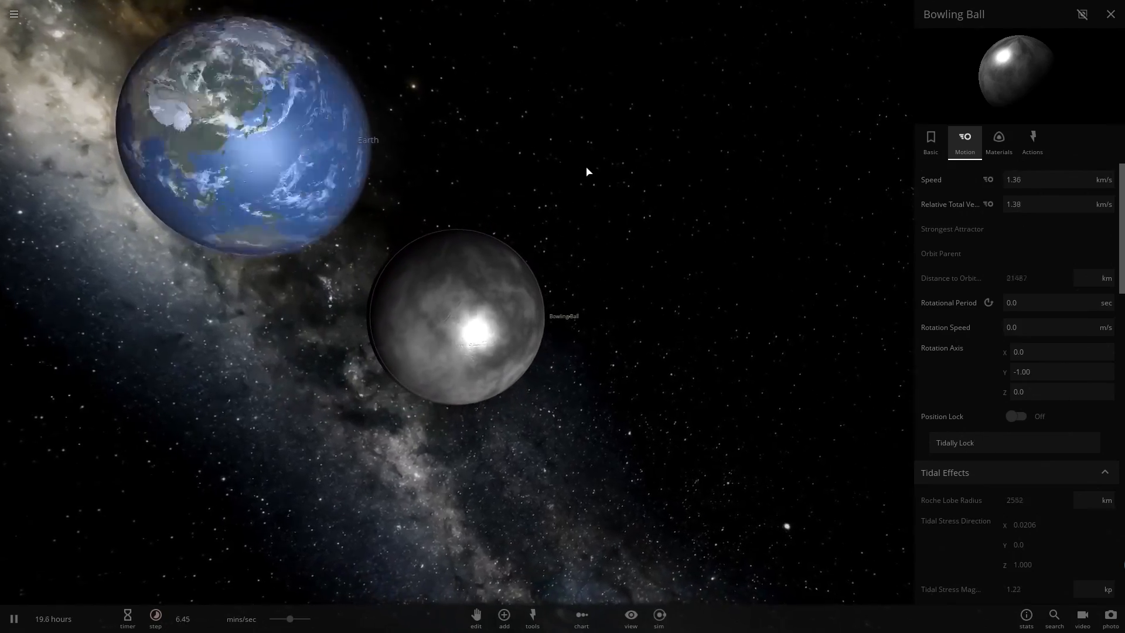
{"action": "left_click", "coordinate": [156, 618]}
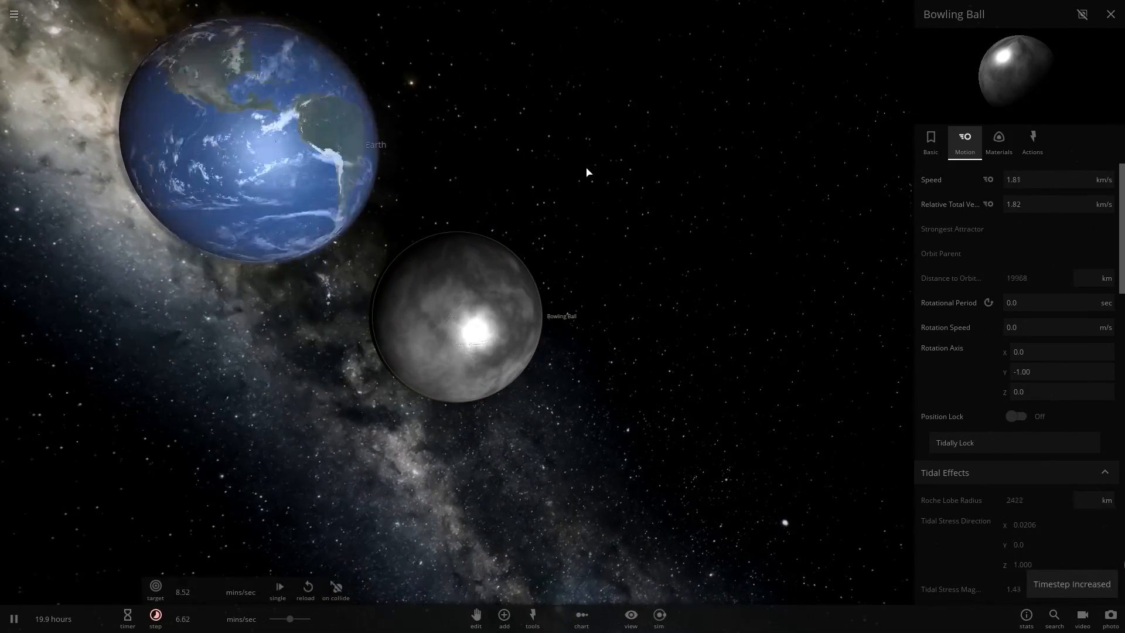